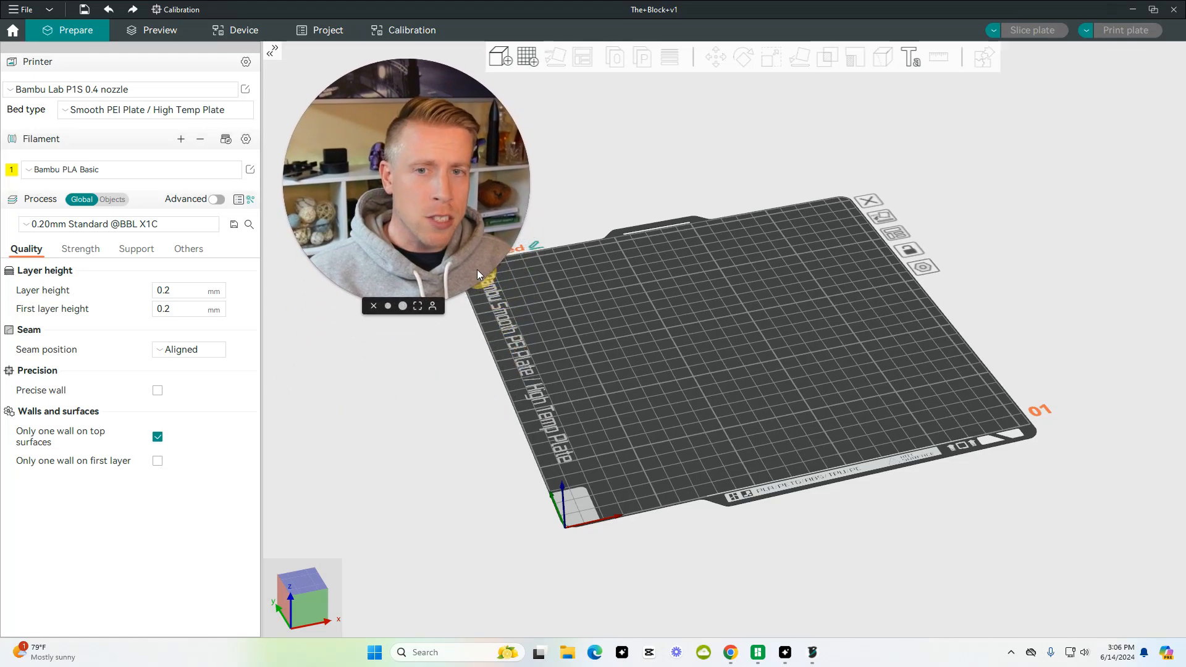
Step: Start a new printer profile with Creality ENDER as the vendor
drag(401, 186, 385, 454)
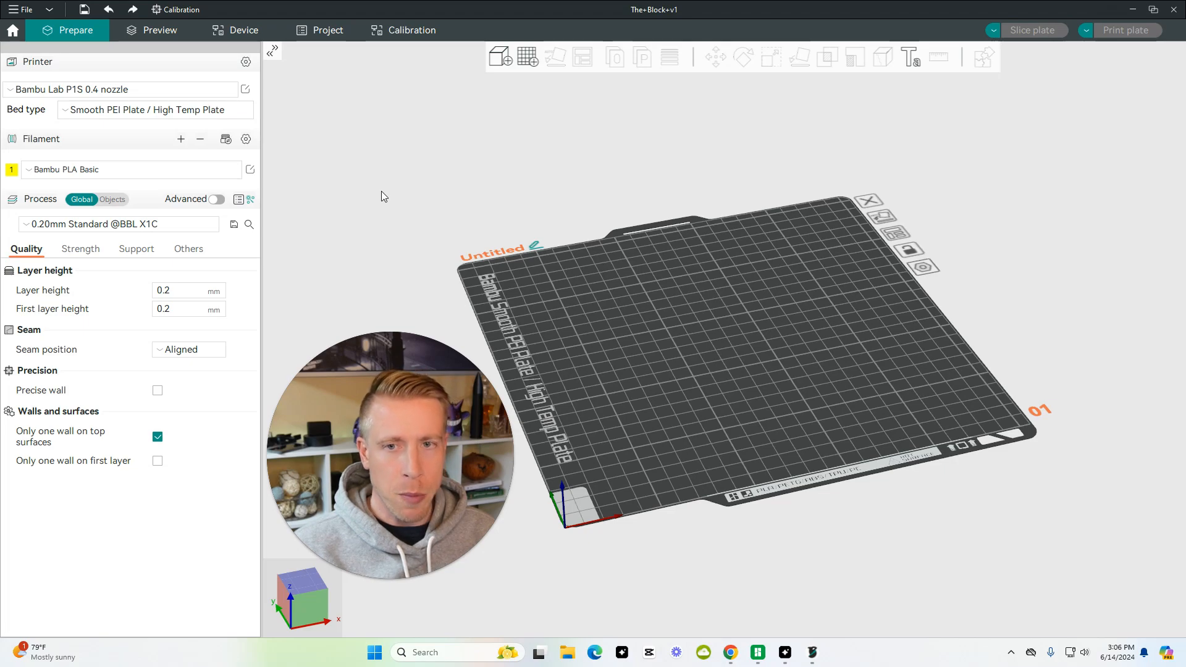
mouse_move(151, 89)
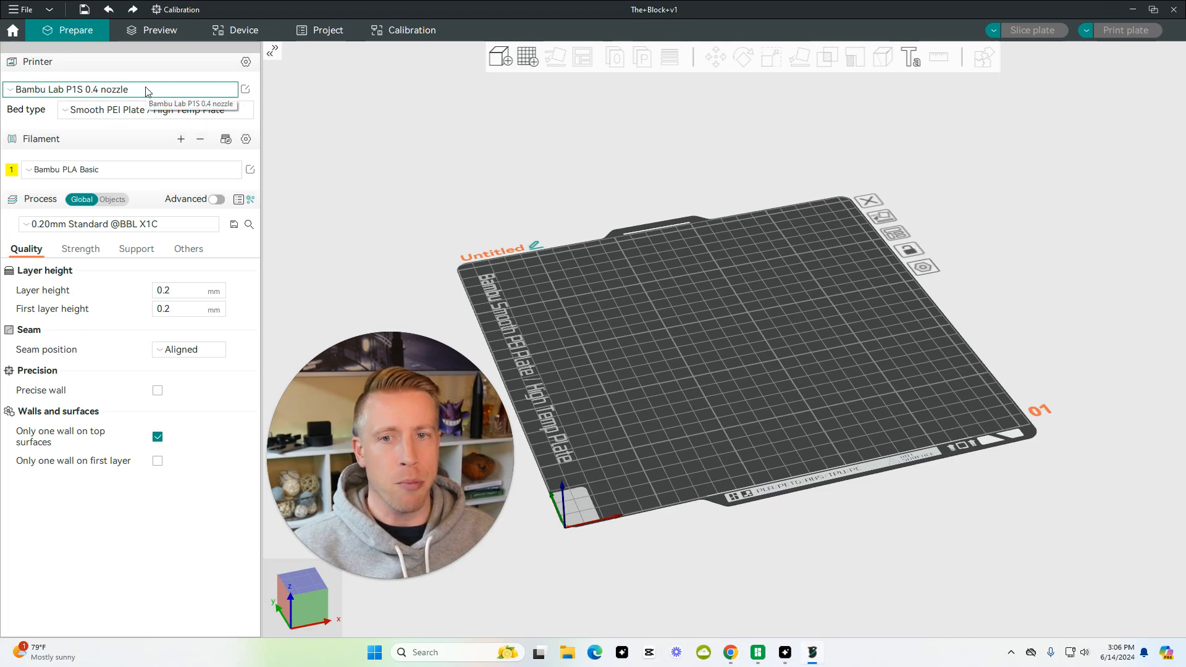
click(124, 90)
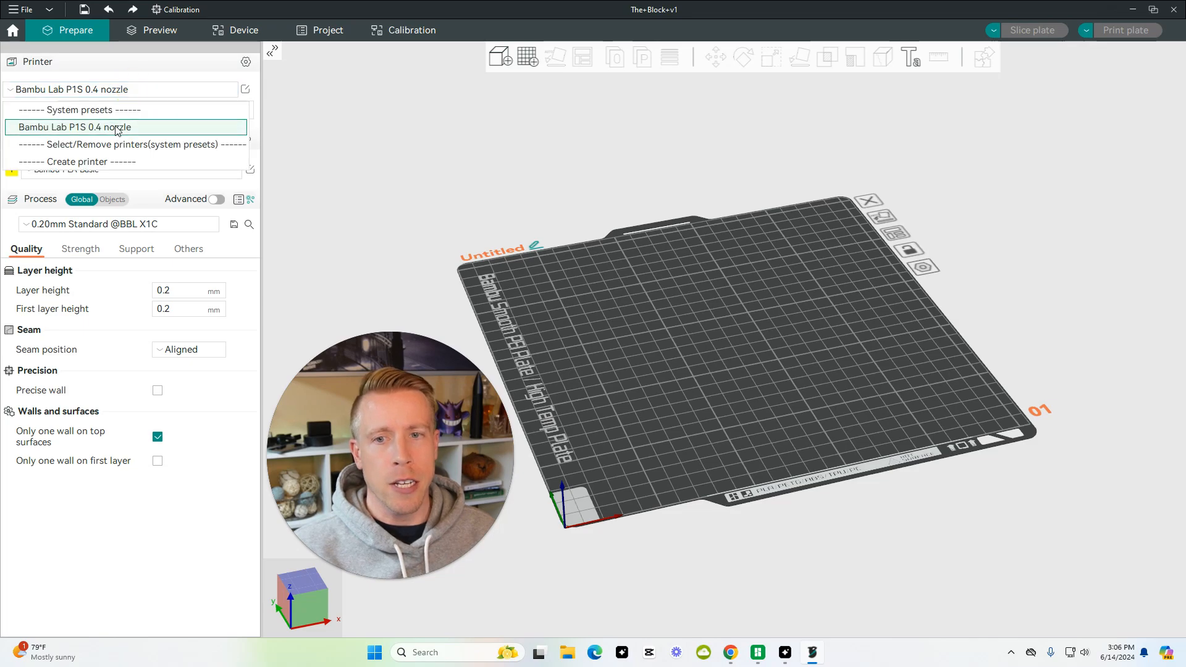
click(82, 161)
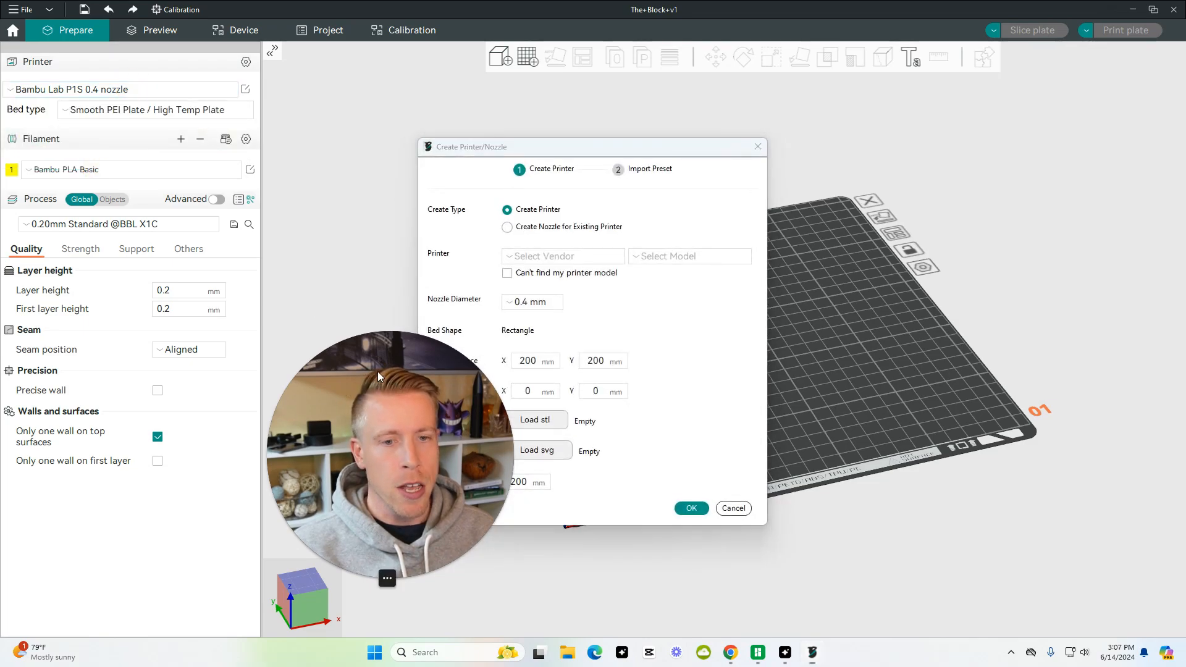
click(563, 256)
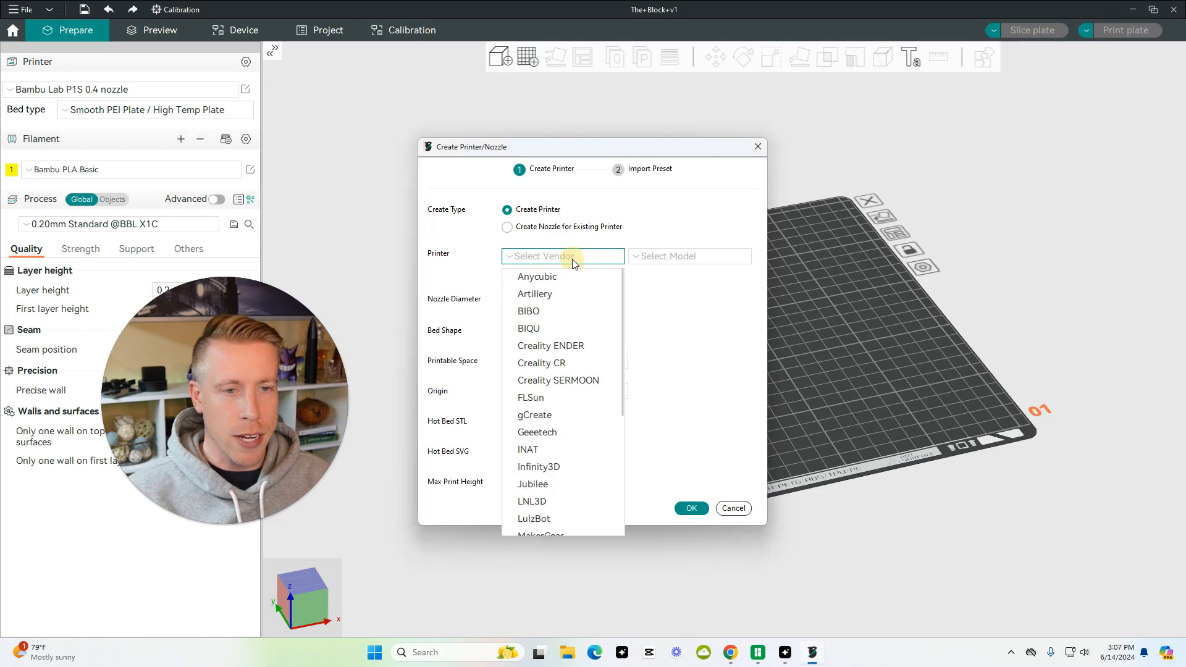
click(551, 345)
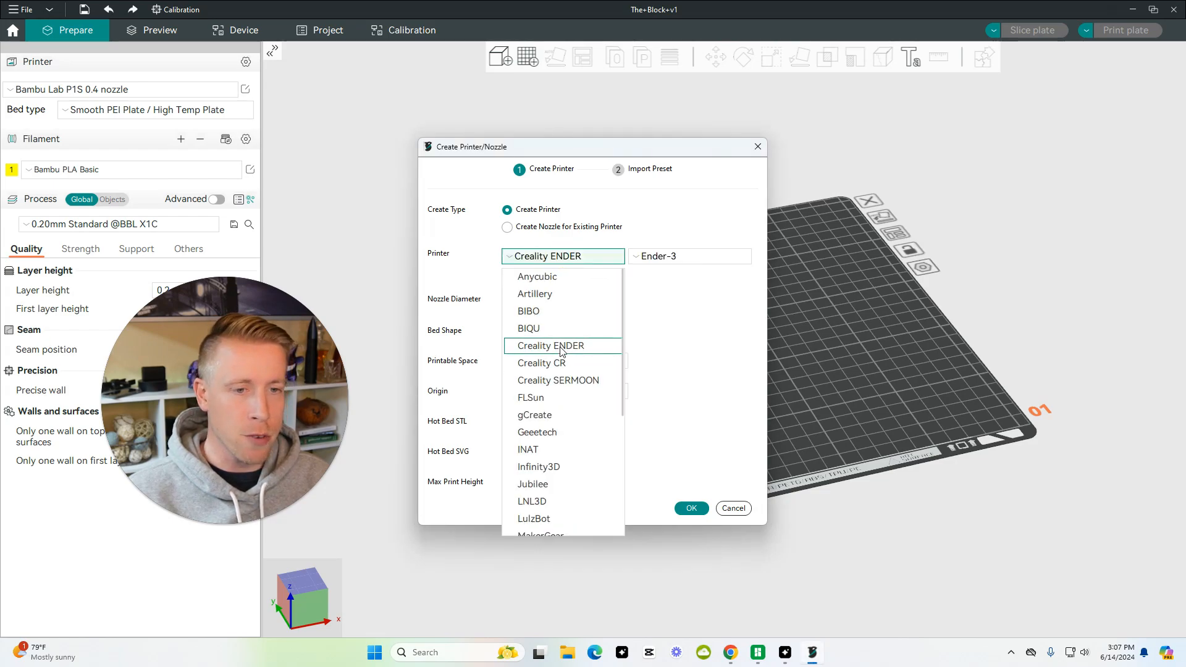
click(550, 346)
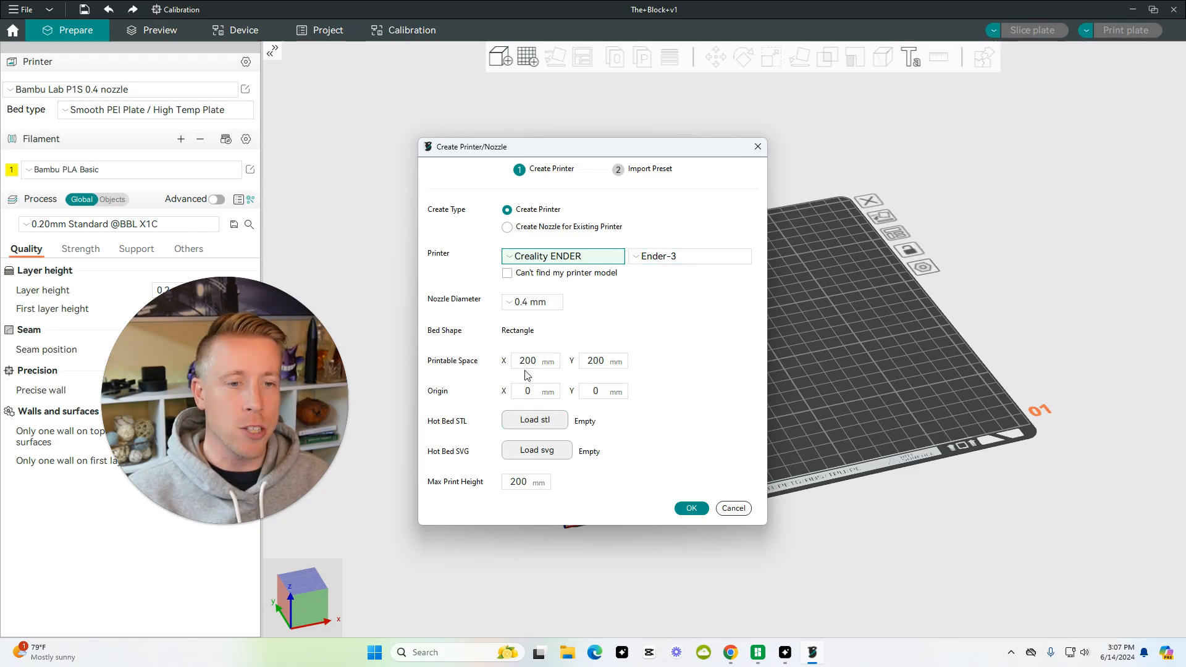
Step: Edit the printable space width, then set the bed type to Textured PEI Plate
click(530, 361)
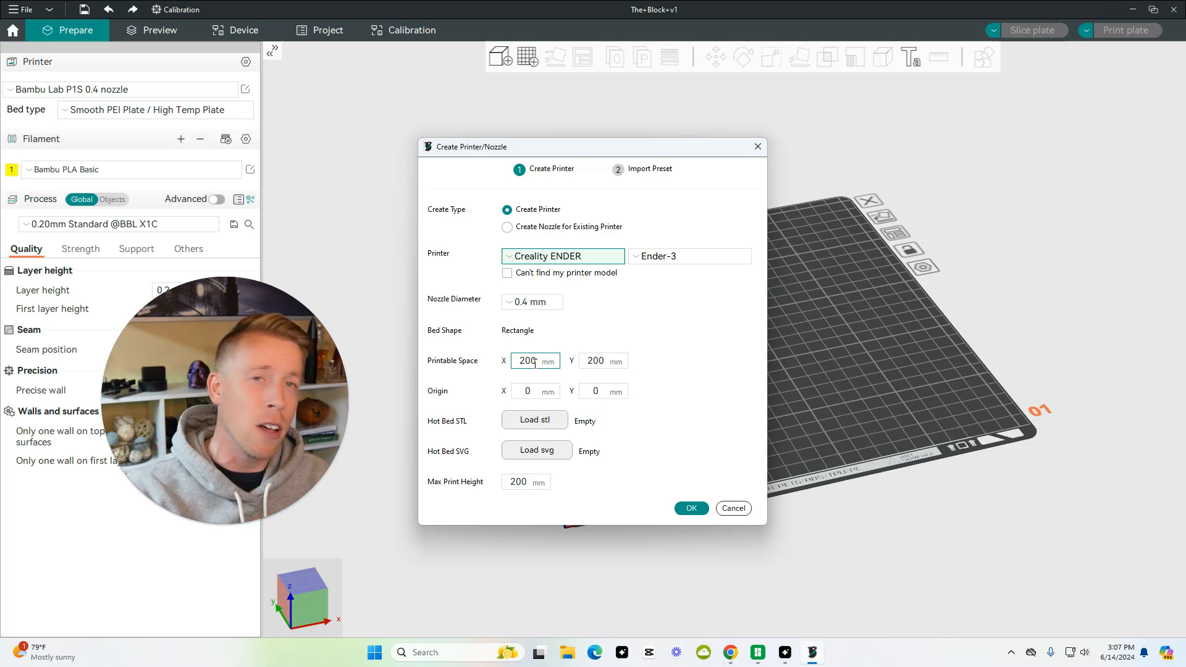
click(733, 509)
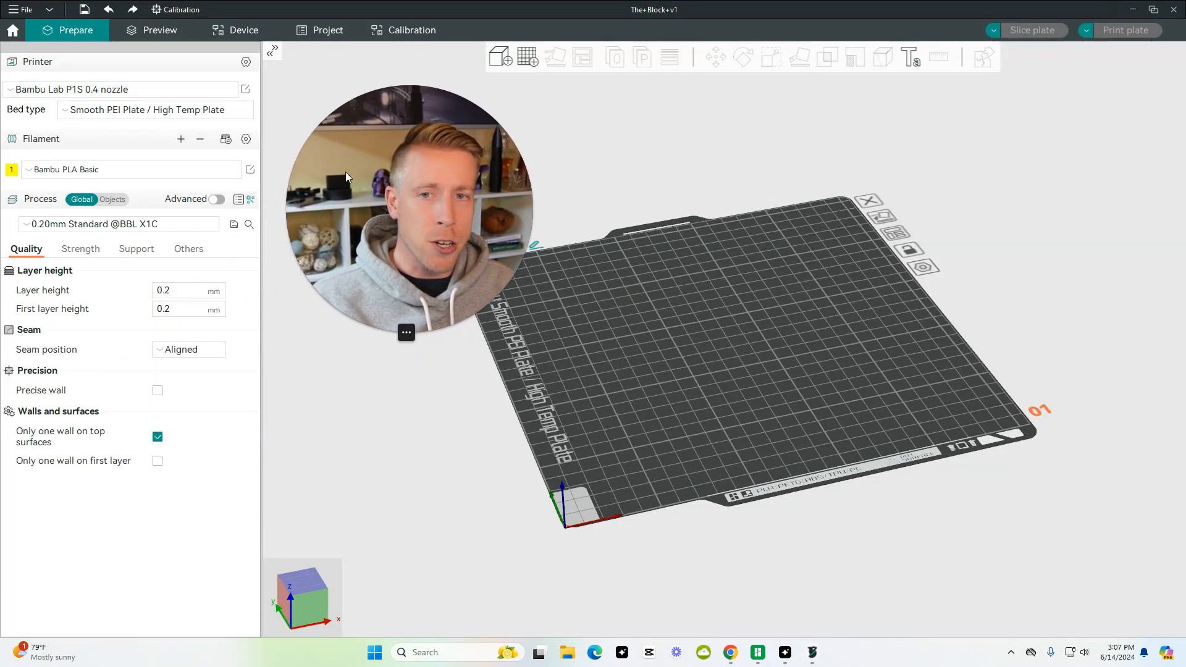
click(154, 110)
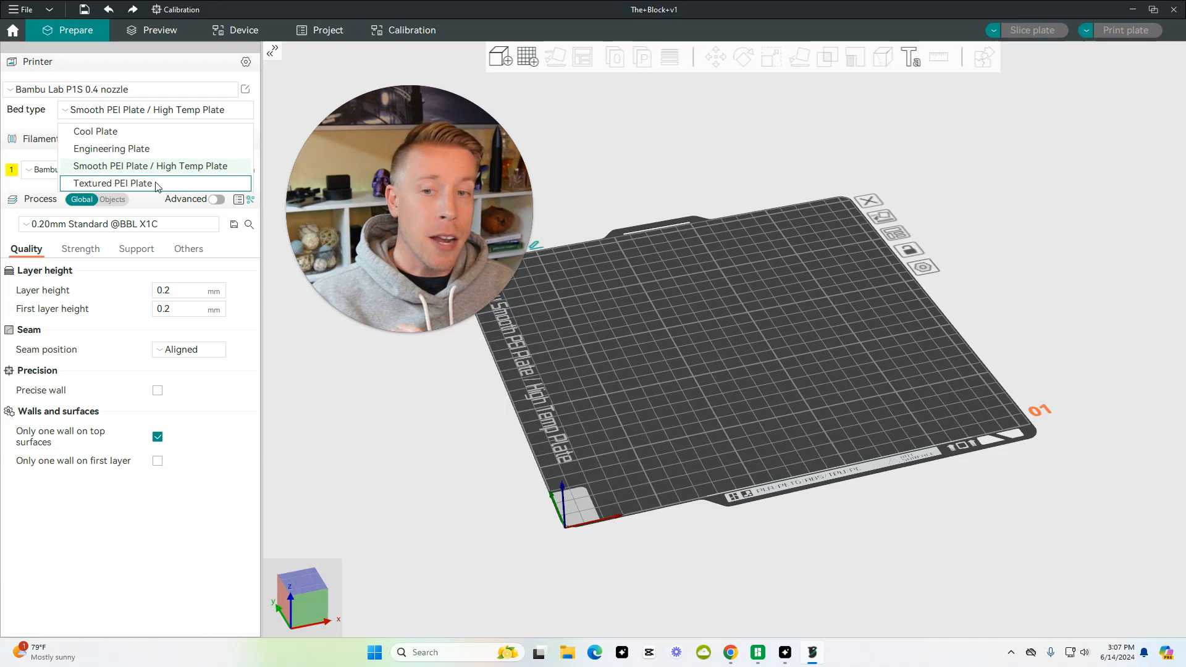
click(113, 183)
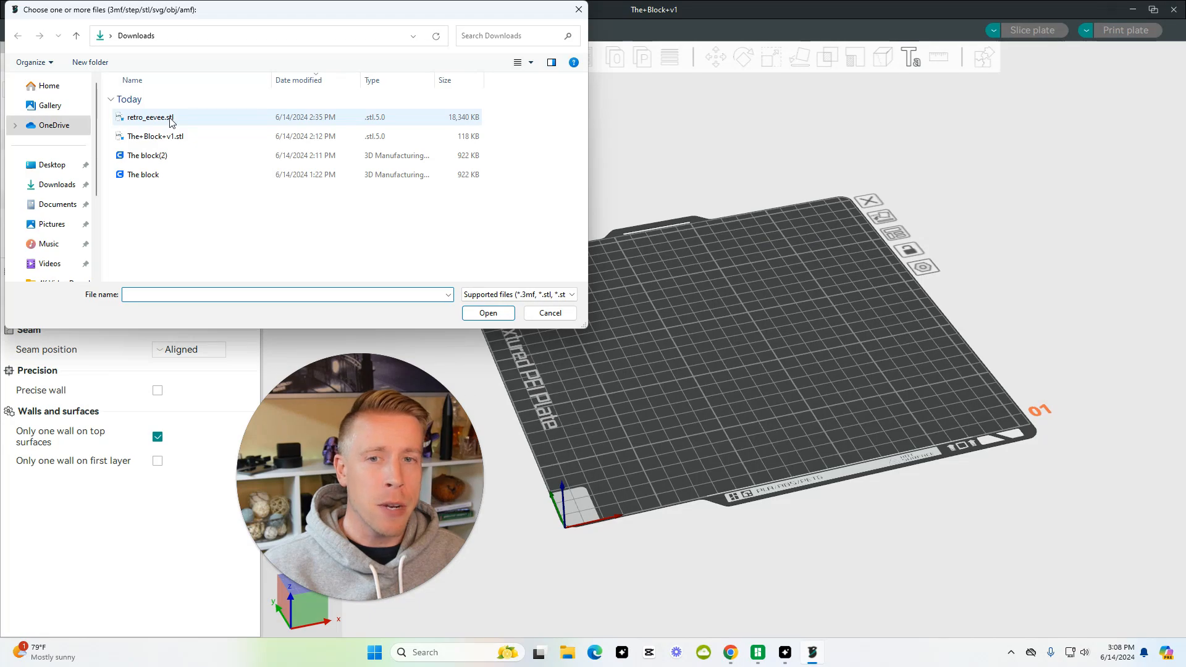
Step: Import retro_eevee.stl and drag the Eevee model toward the plate centre
double_click(146, 117)
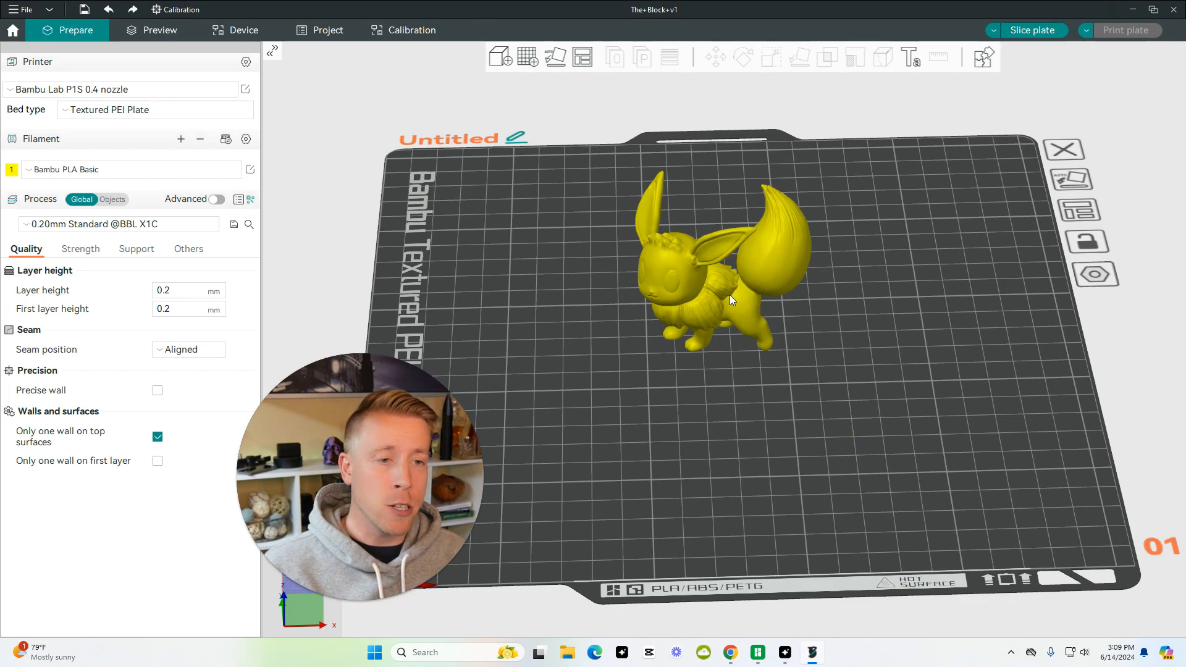
click(723, 290)
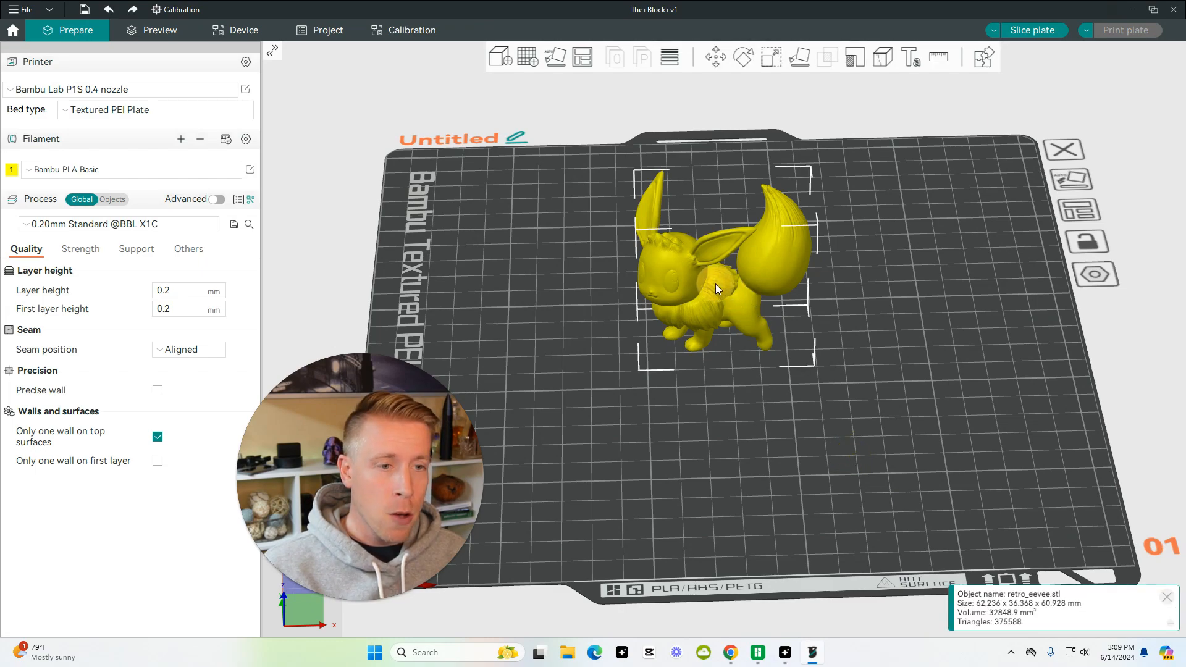
drag(716, 288, 732, 427)
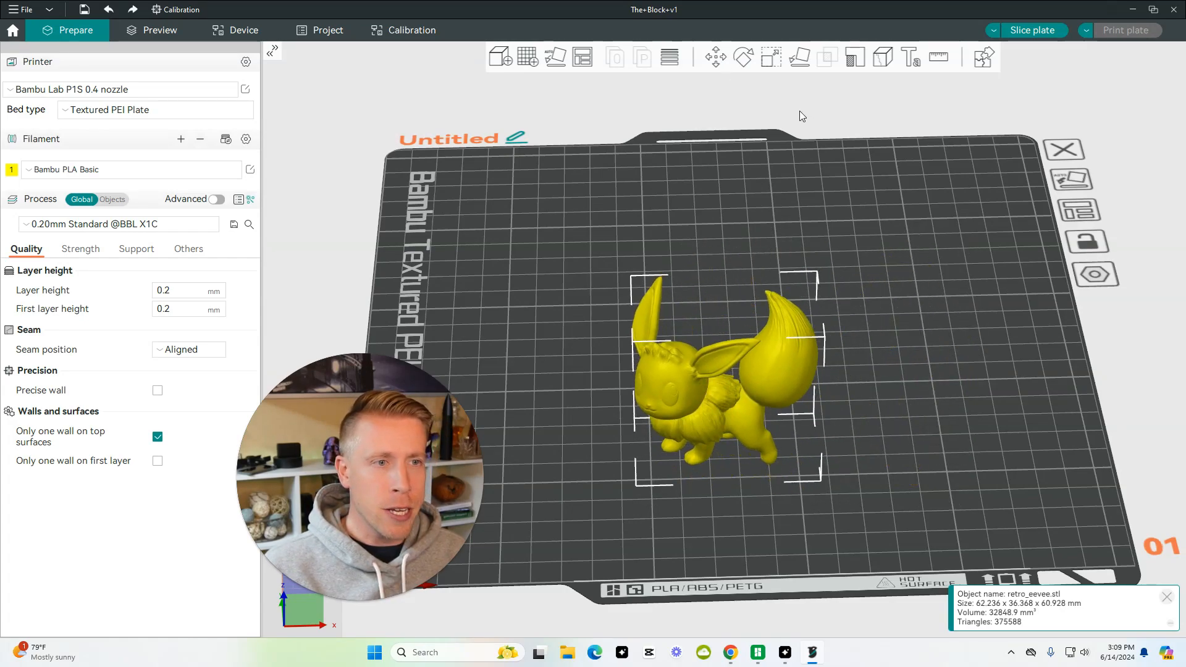
mouse_move(769, 58)
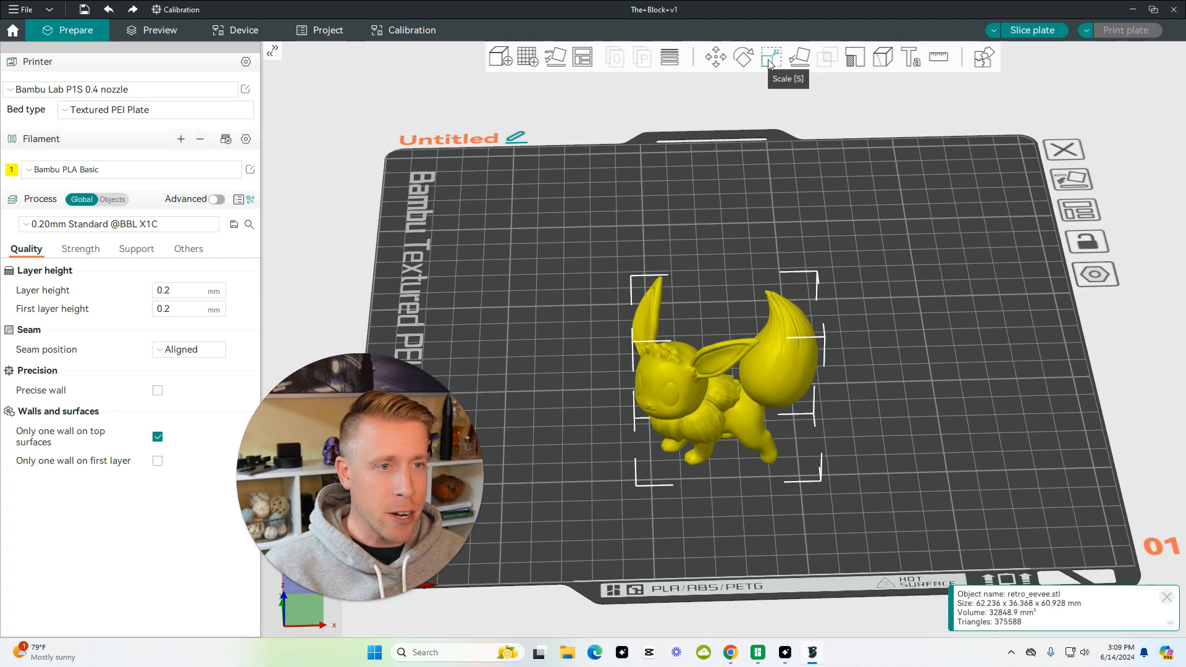
Step: Scale the Eevee model uniformly to an 80.00 mm width
click(768, 58)
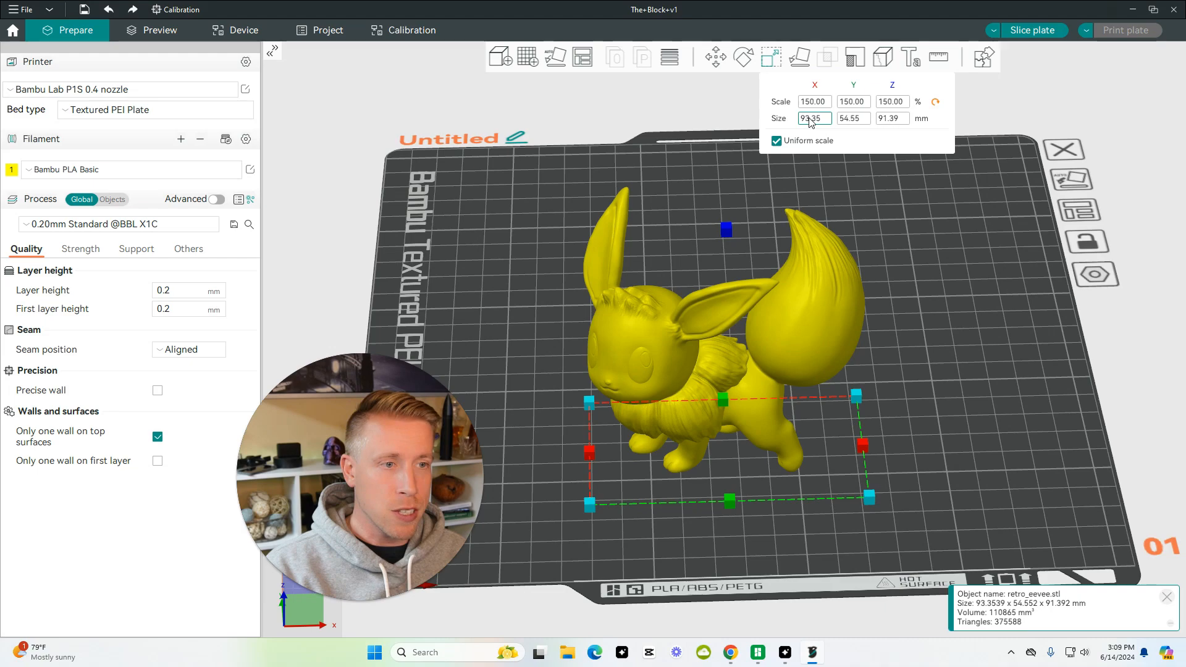
click(814, 118)
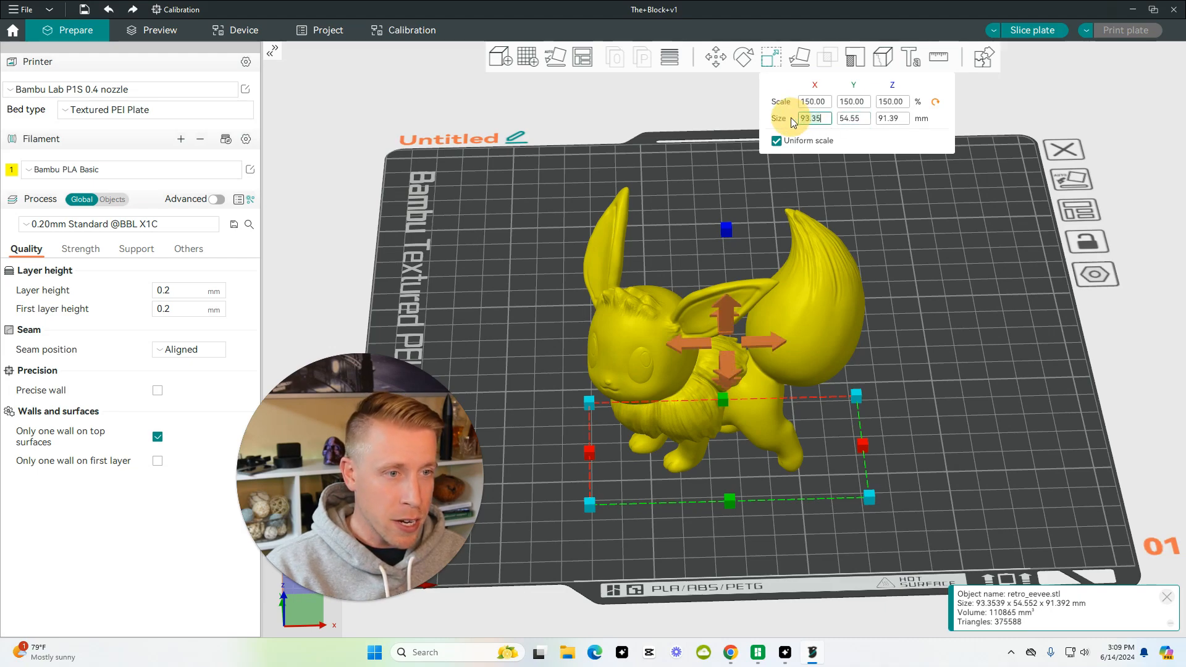
text(80.00)
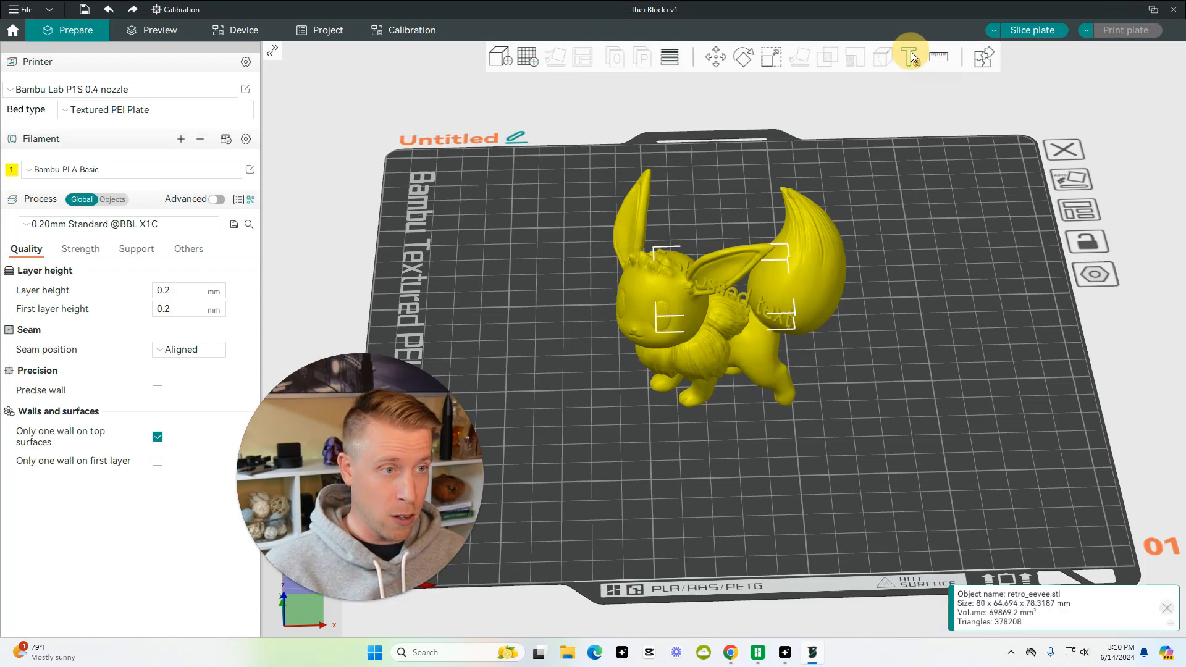
Step: Try embossing 'Joe' on the Eevee model, undo it, and retry 'Joe'
click(911, 56)
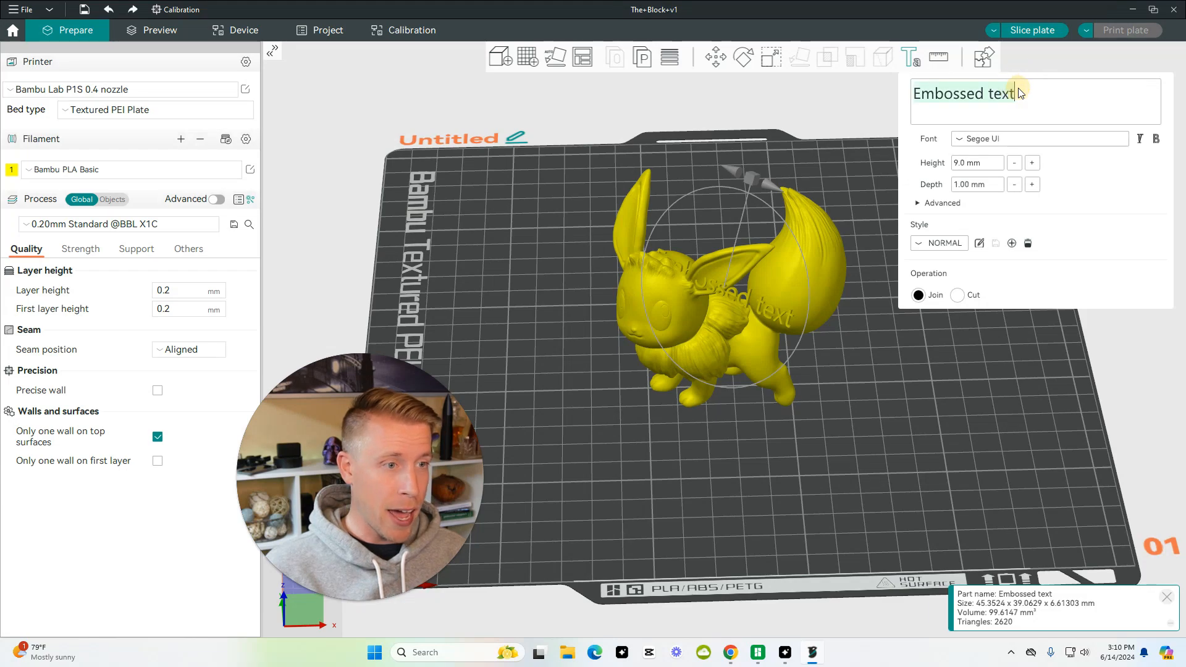
text(Joe)
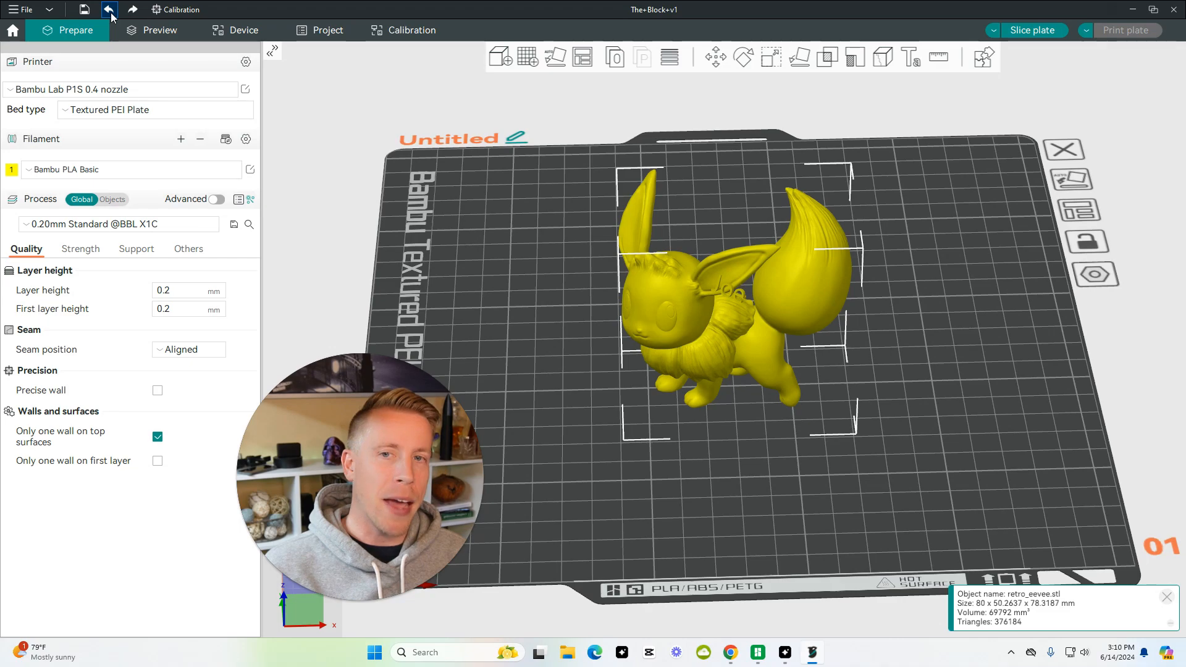
click(911, 57)
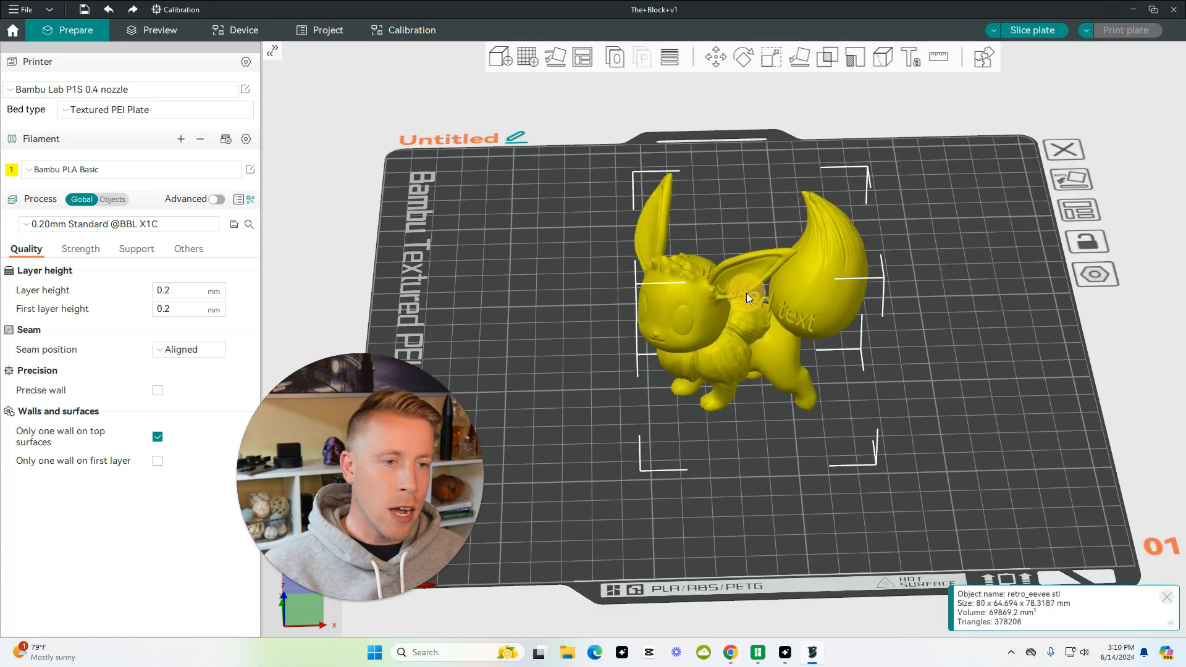
click(110, 10)
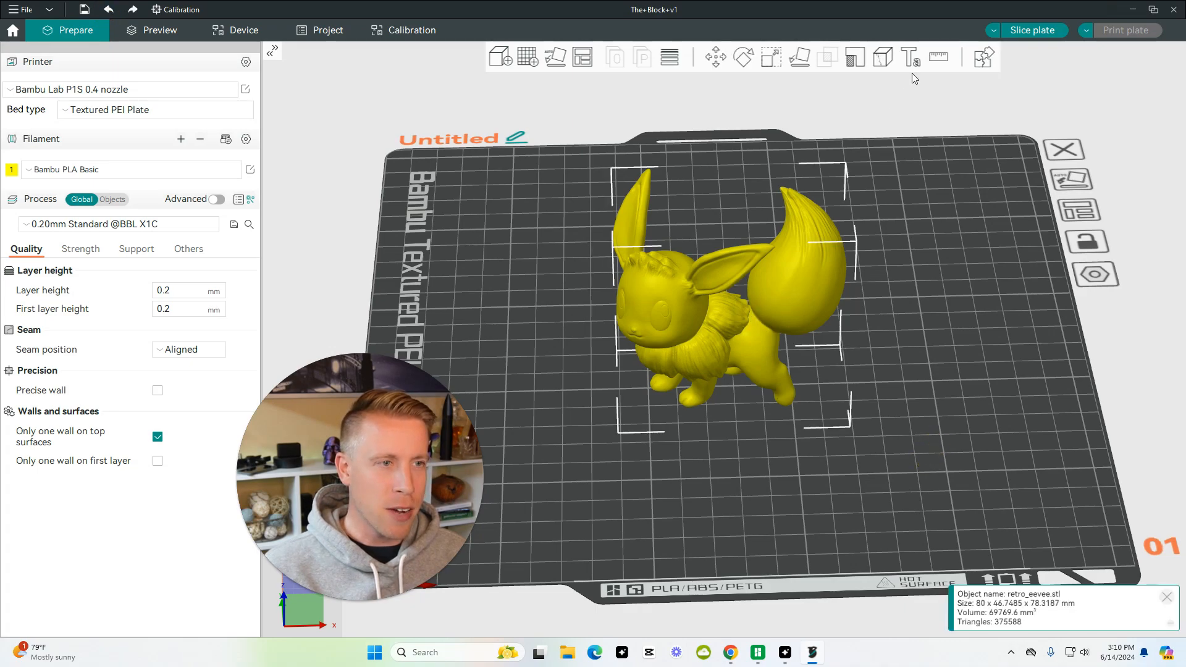
click(910, 57)
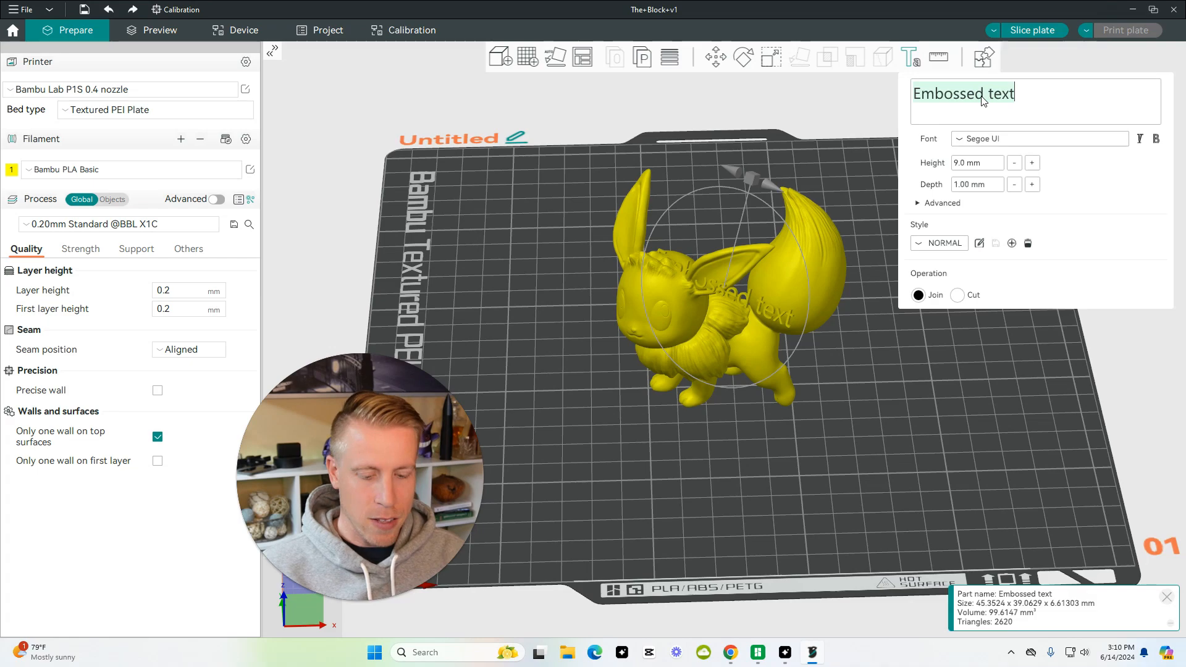
text(Joe)
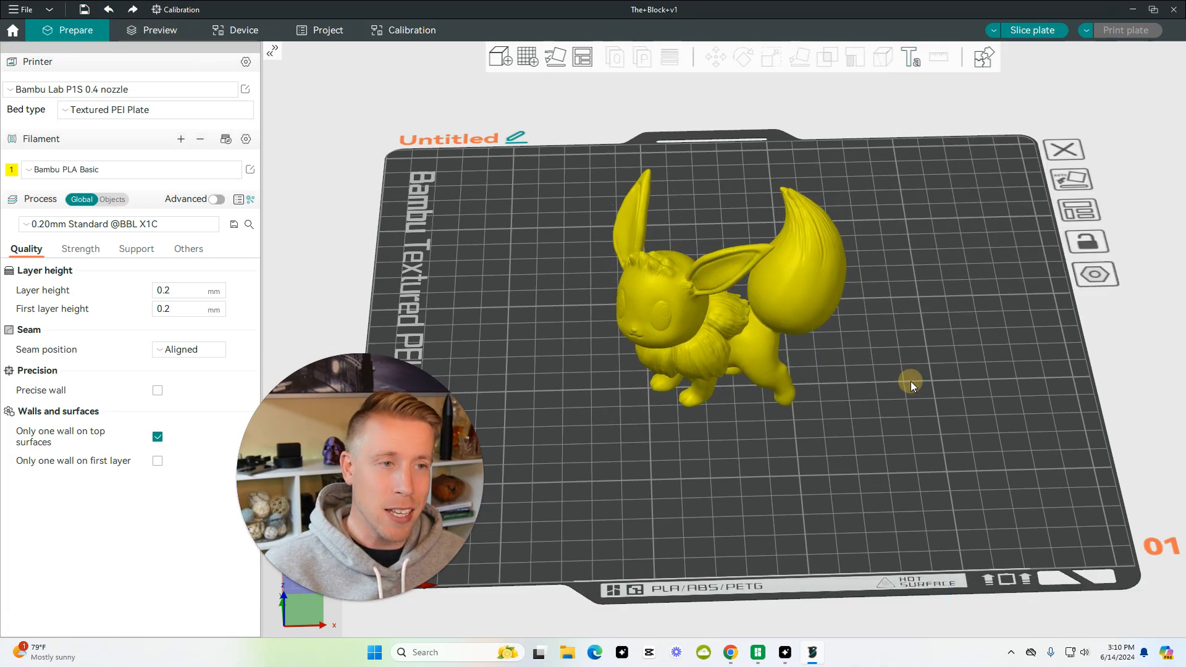
Step: Choose Bambu PLA Silk as the filament preset
drag(911, 380, 838, 414)
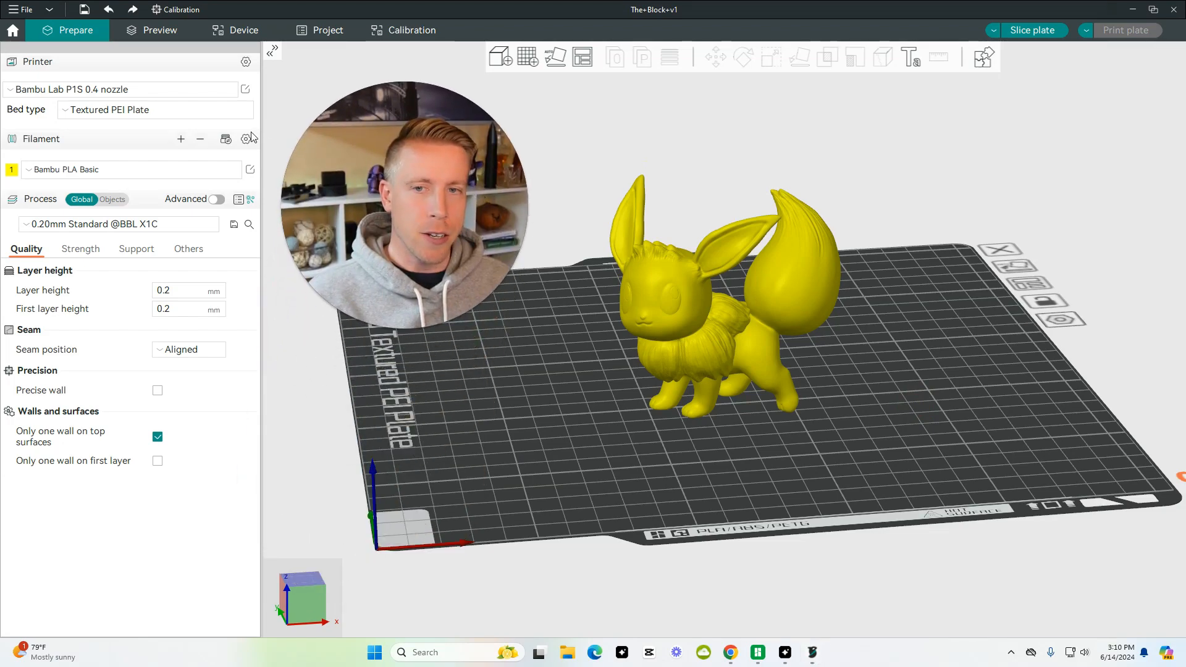
mouse_move(131, 99)
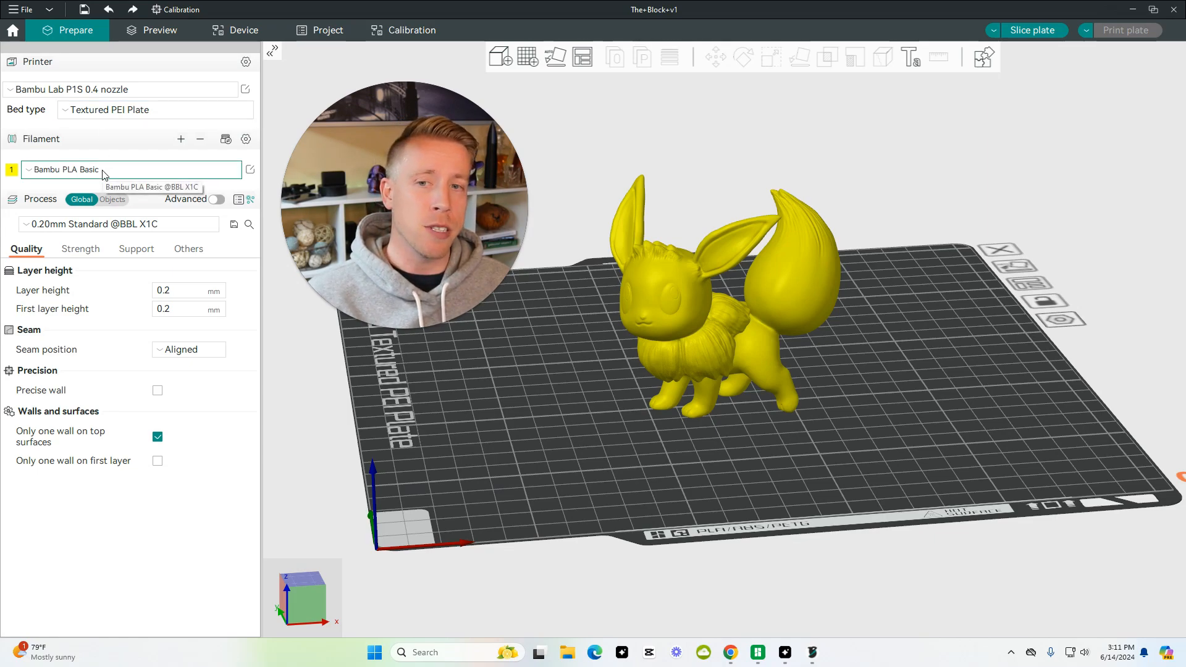
click(130, 169)
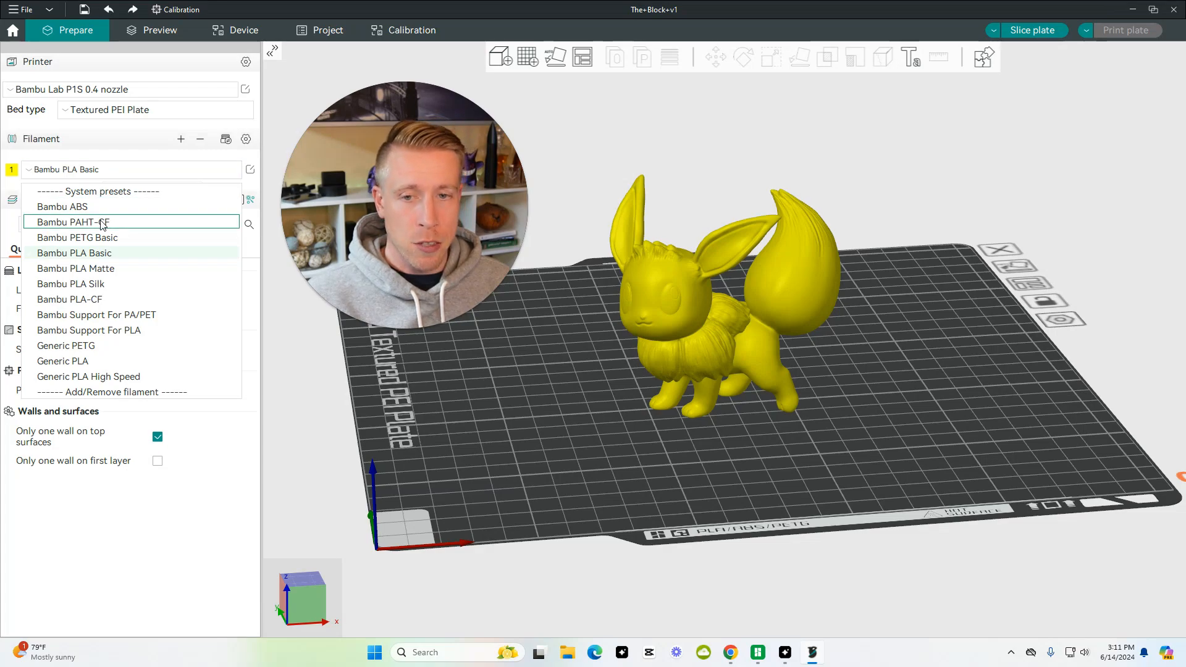
mouse_move(104, 291)
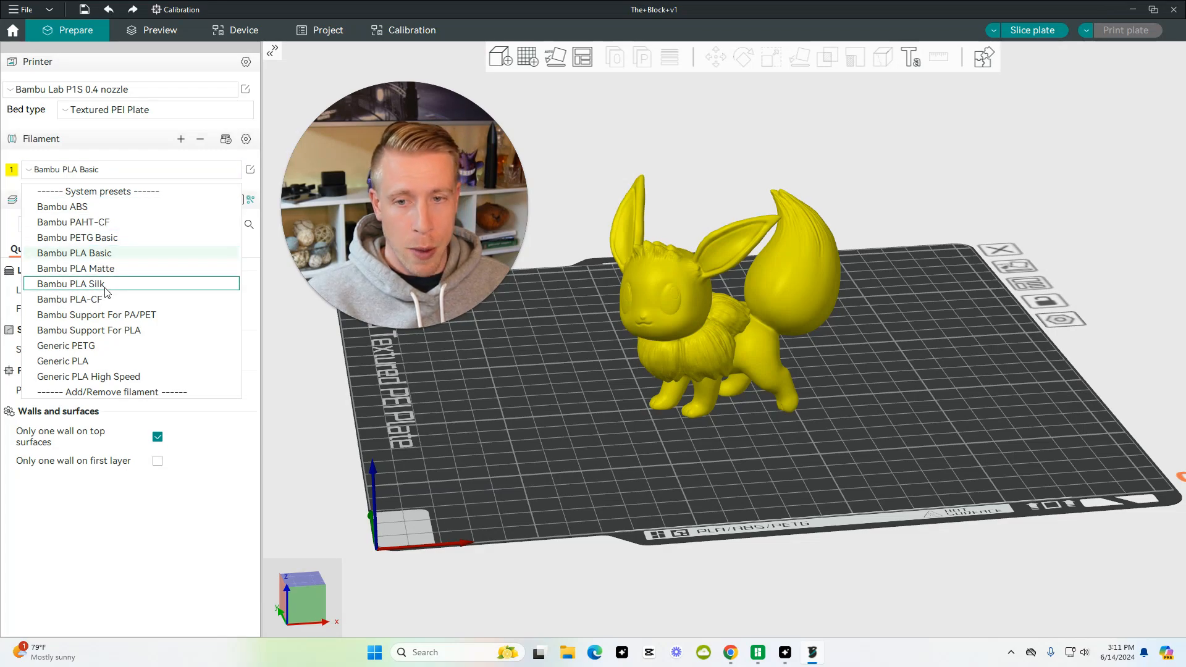
click(68, 284)
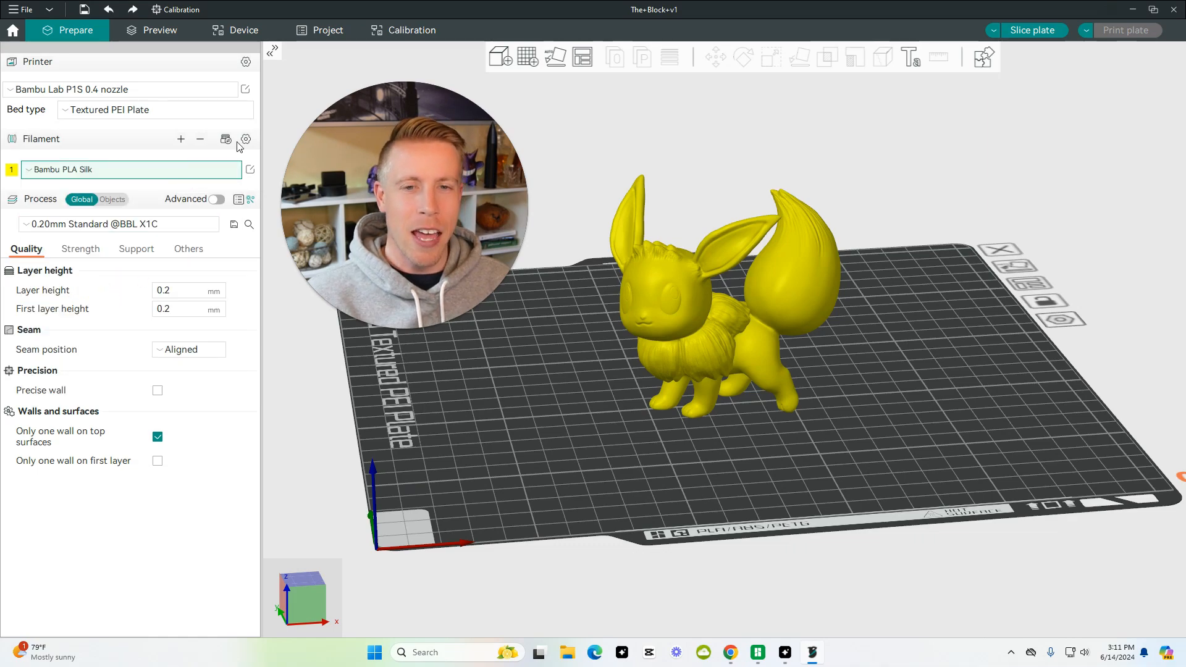
mouse_move(245, 139)
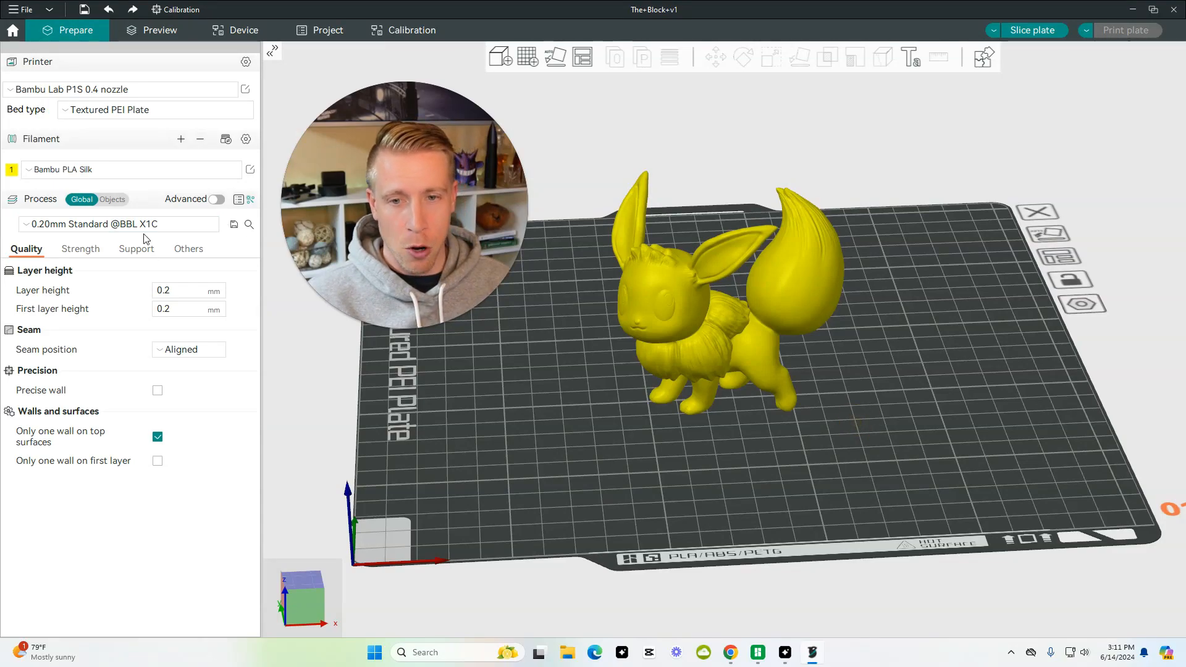
Step: Enable support for the Eevee model with the Normal(auto) support type
click(135, 248)
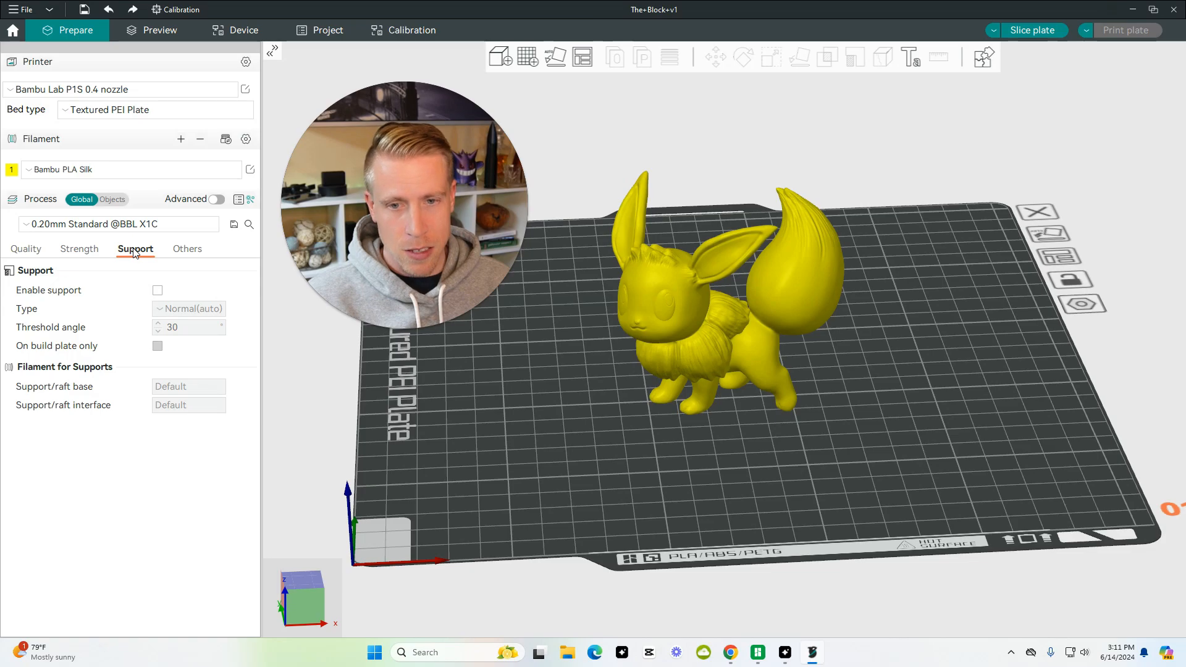
click(734, 361)
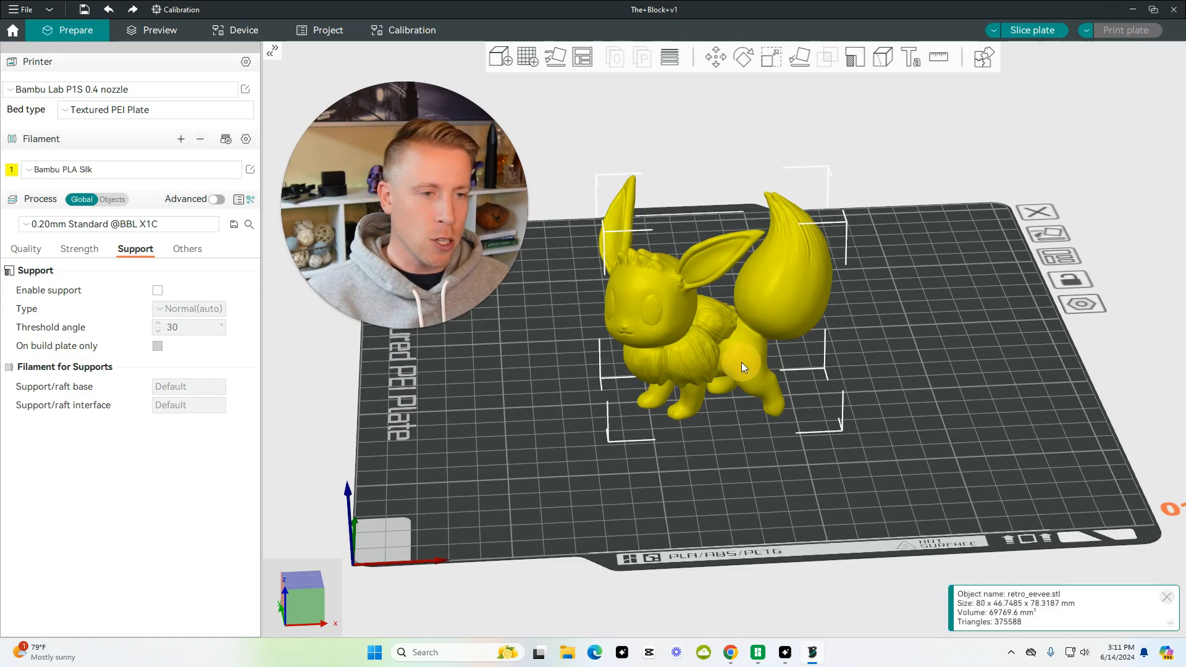
drag(742, 366, 840, 315)
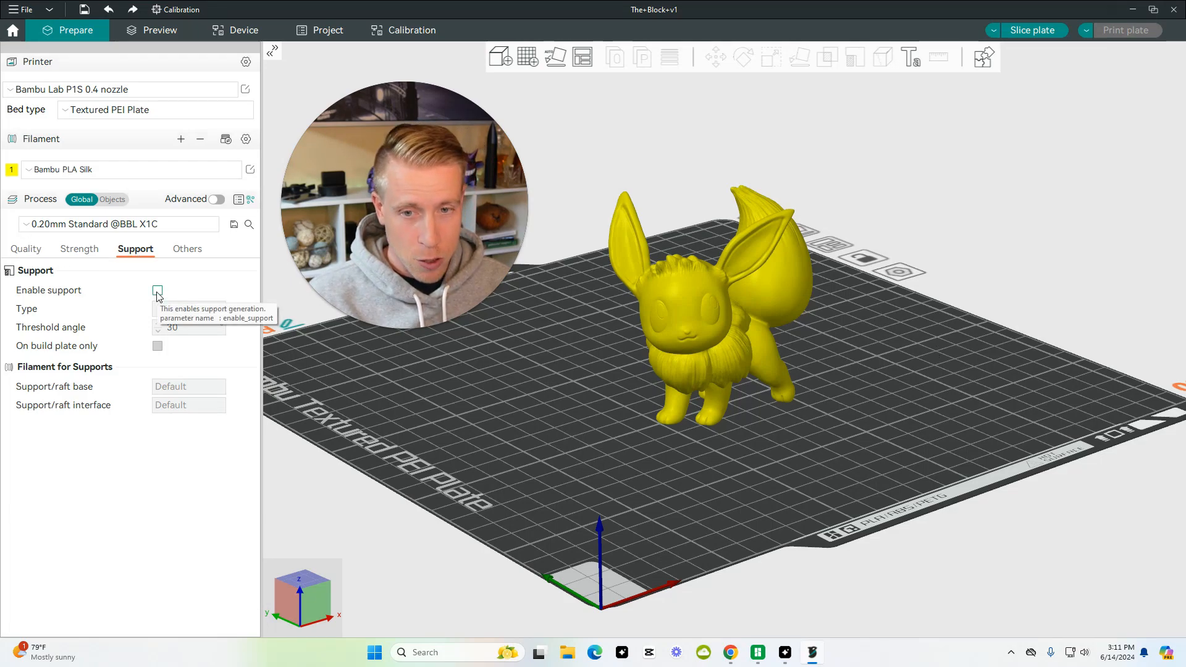
click(157, 290)
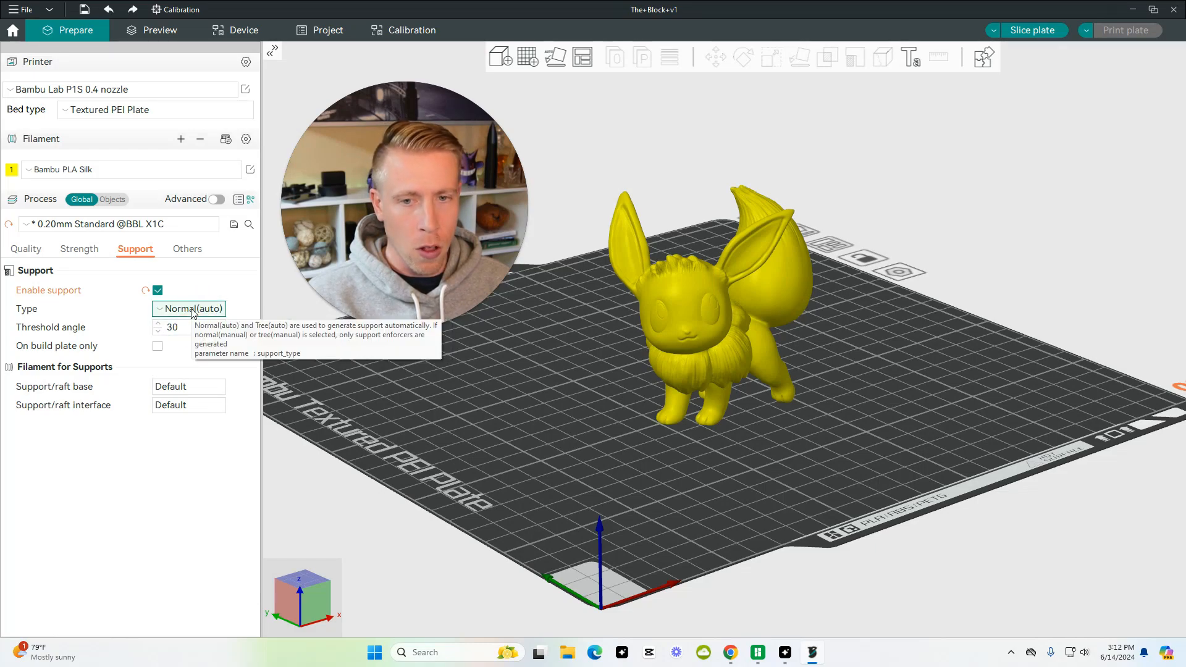
click(188, 309)
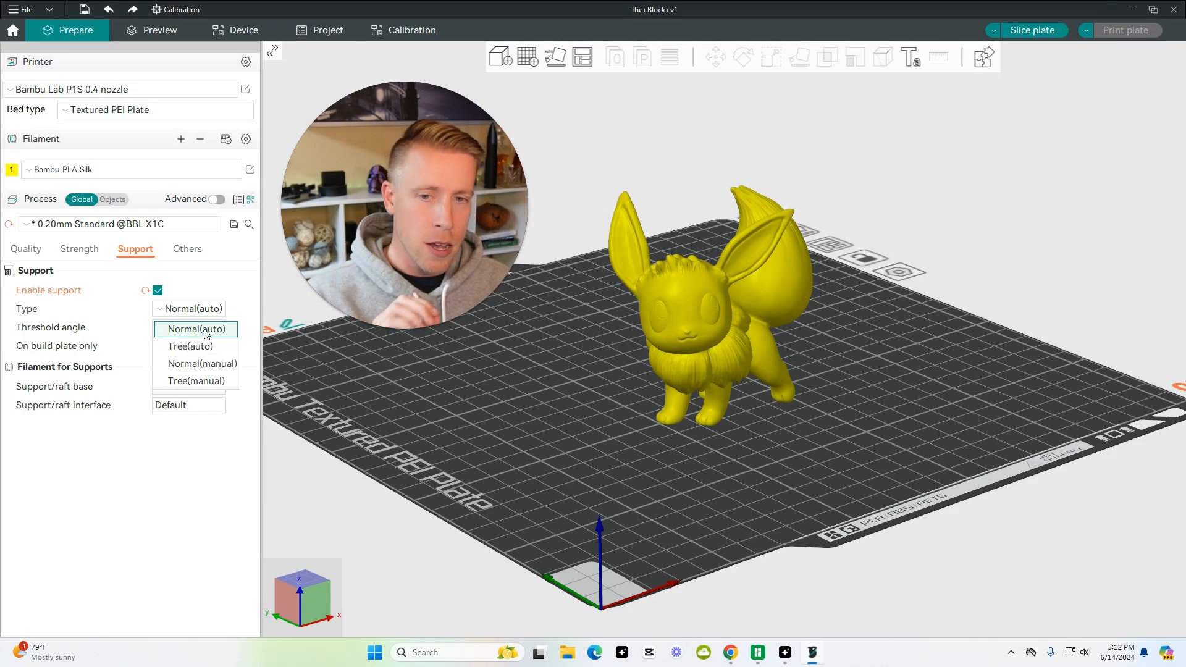
click(195, 329)
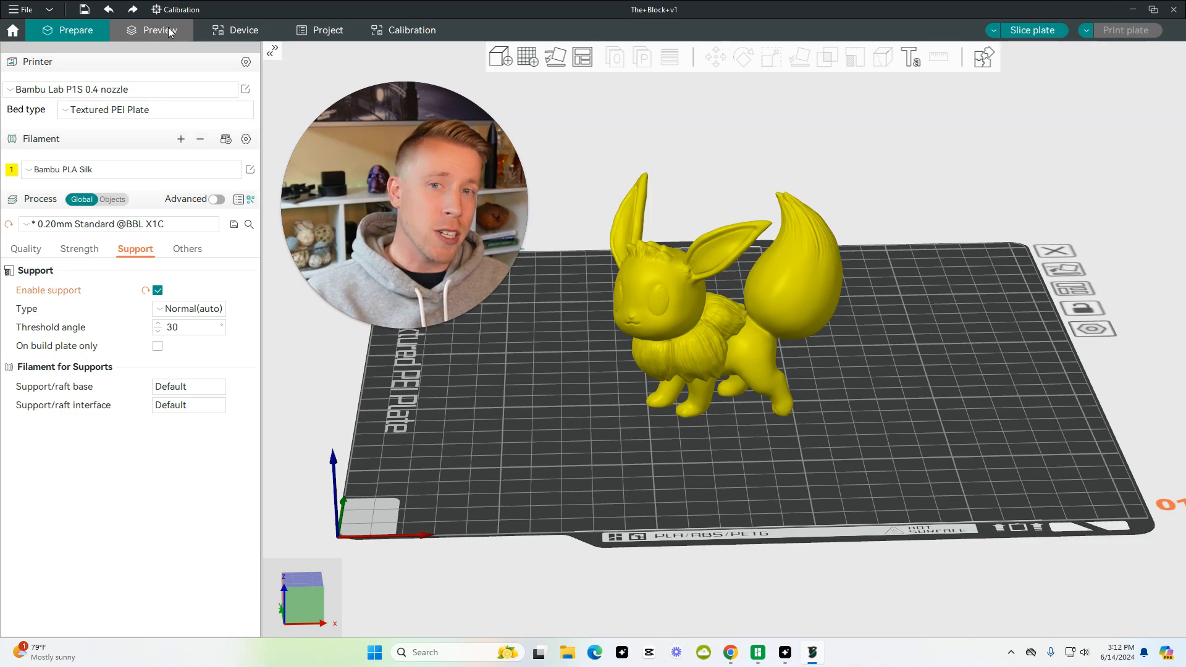
Step: Slice and preview the plate, showing normal supports and a 1h28m estimate
click(1032, 30)
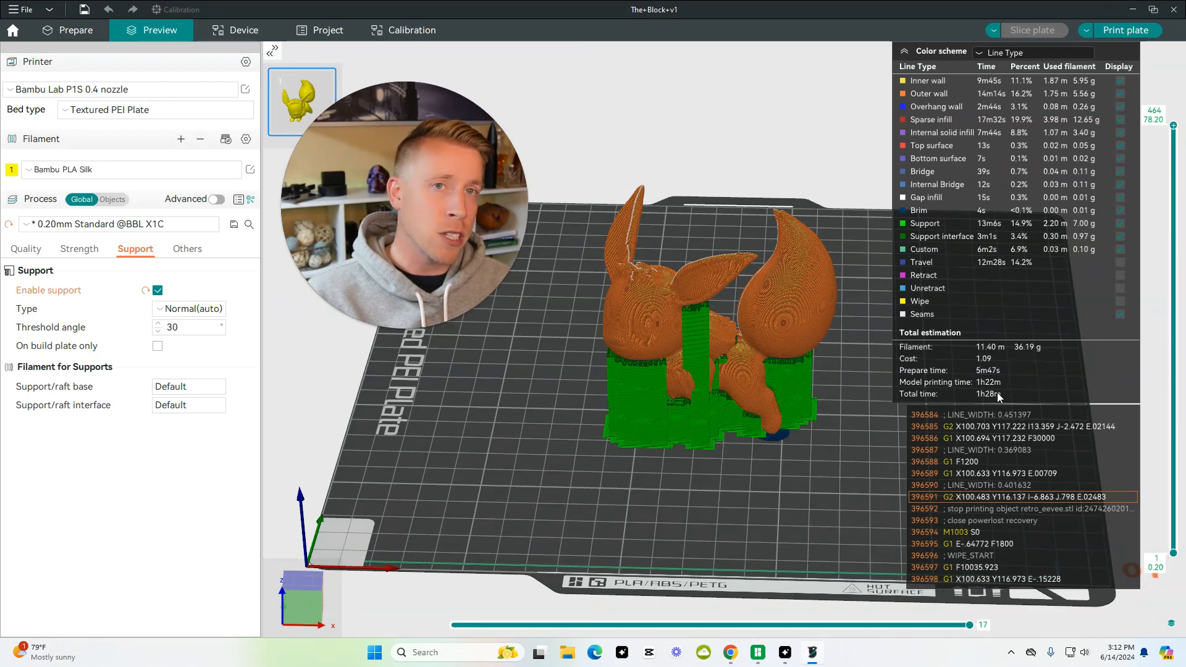
mouse_move(261, 77)
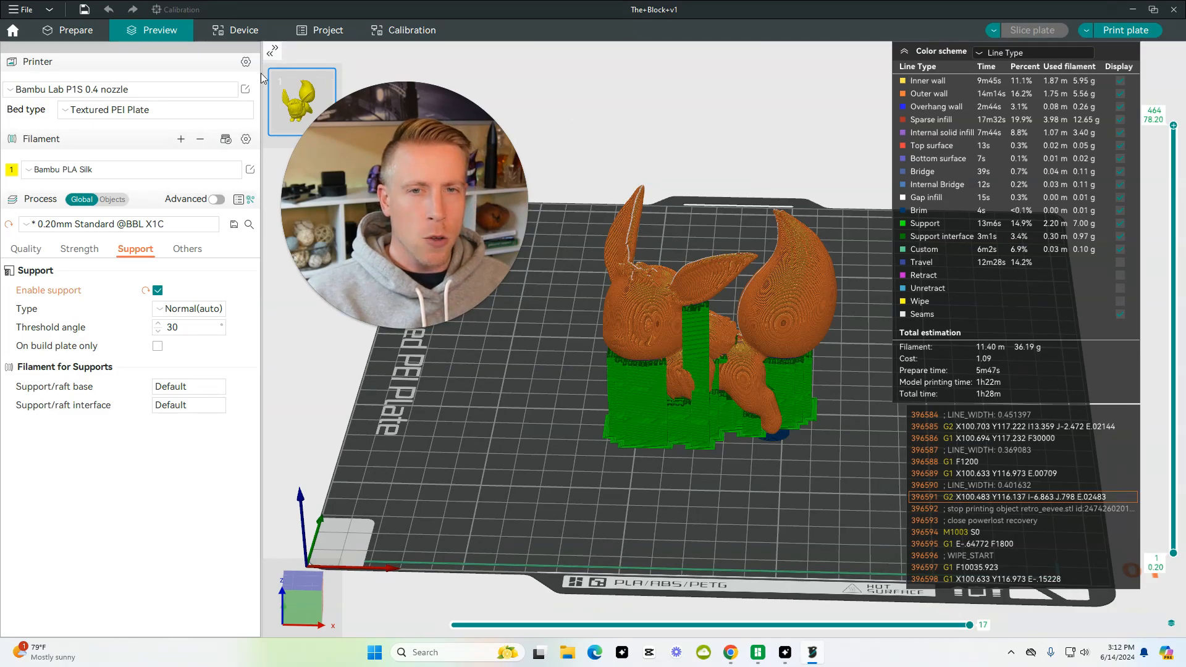
Step: Change the support type to Tree(auto) and re-slice the plate
click(74, 29)
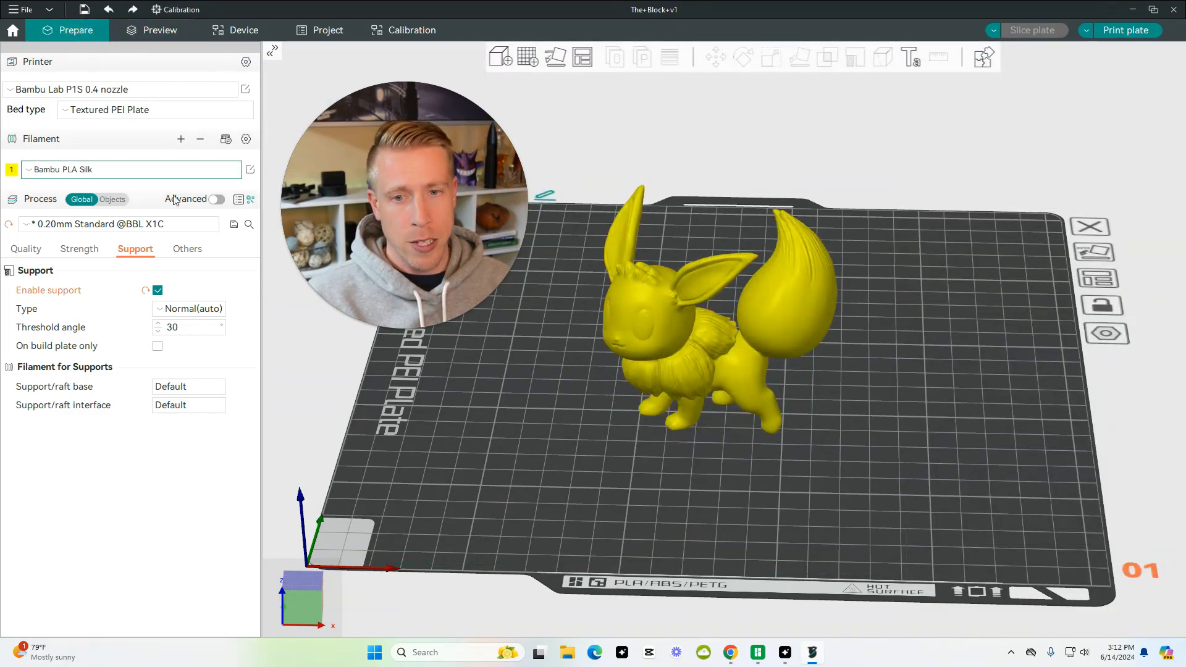
click(189, 309)
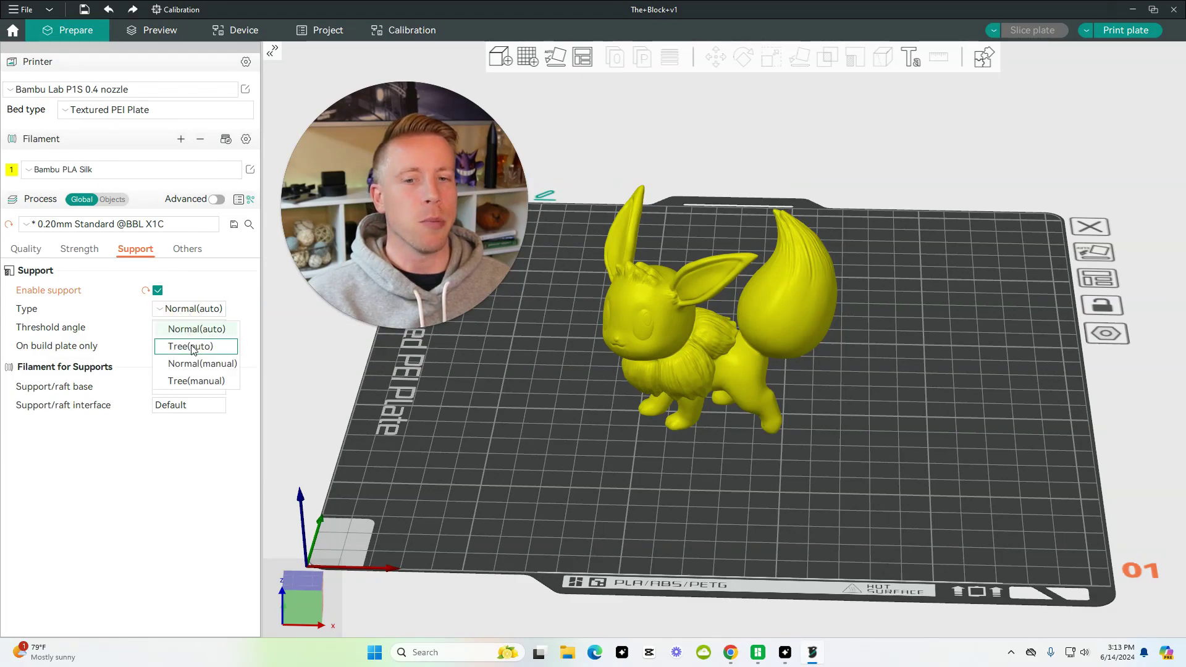
click(188, 346)
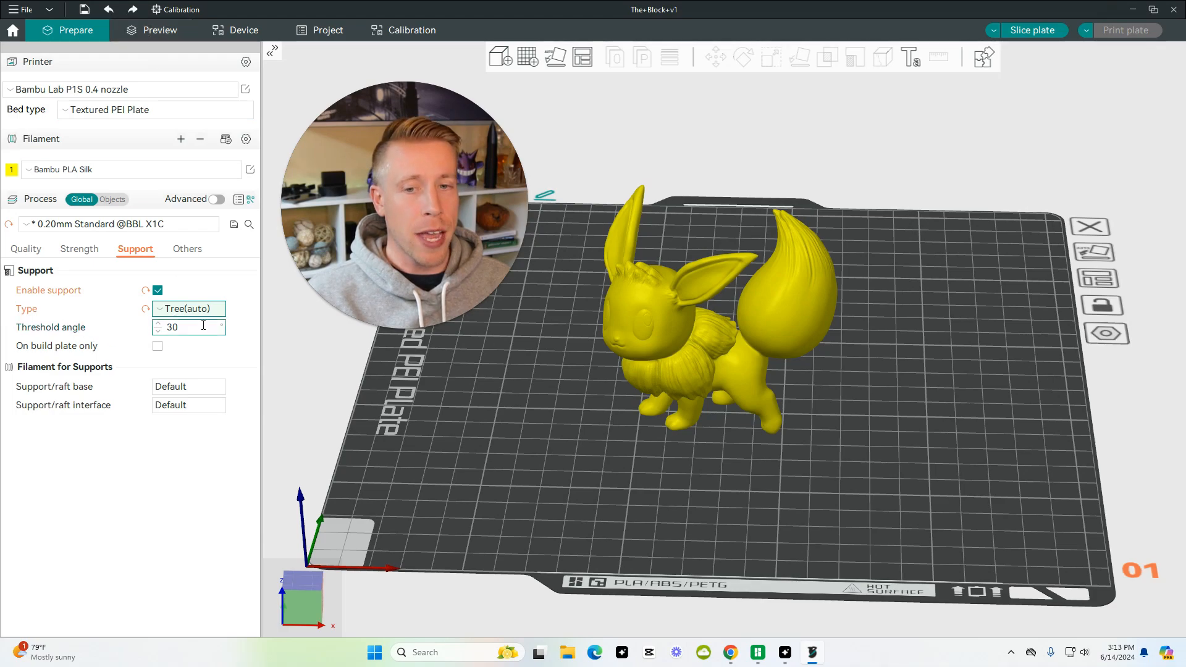
mouse_move(204, 326)
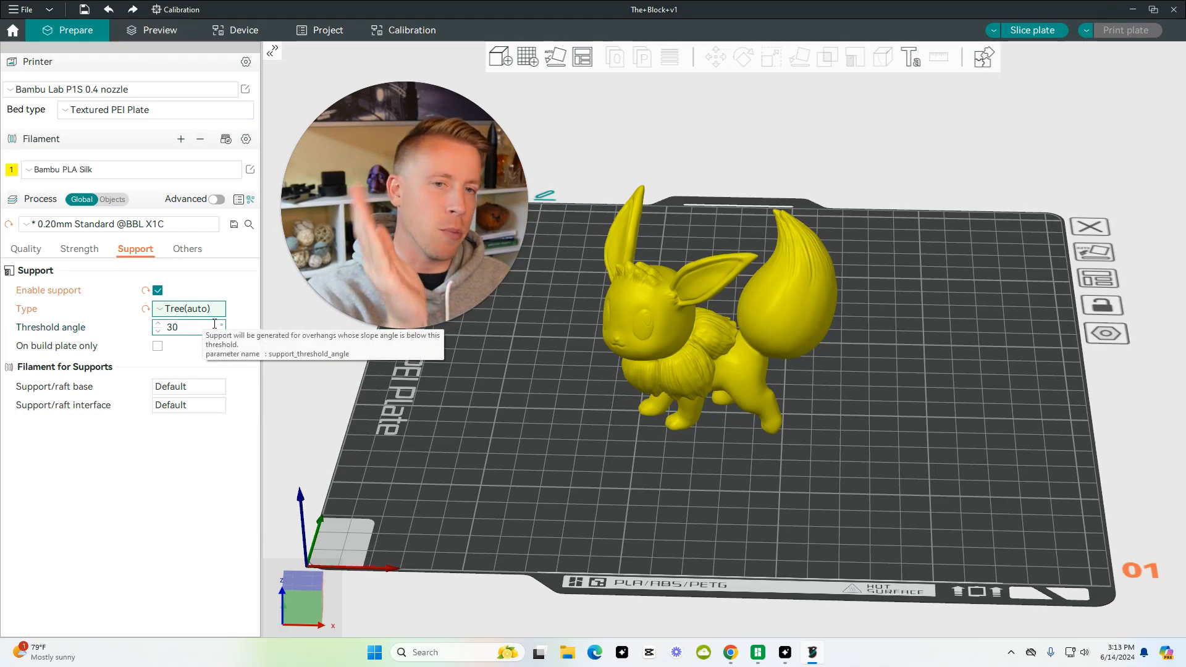
click(158, 30)
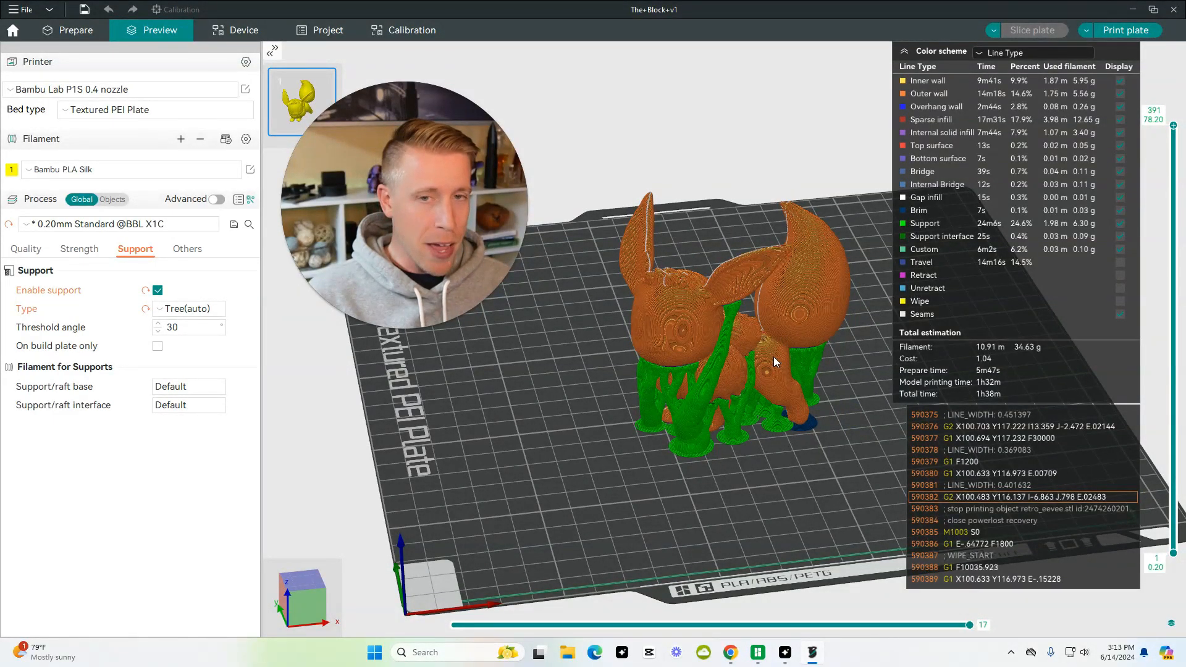
Step: Return to the Prepare view after reviewing the 1h38m tree-support slice
click(72, 29)
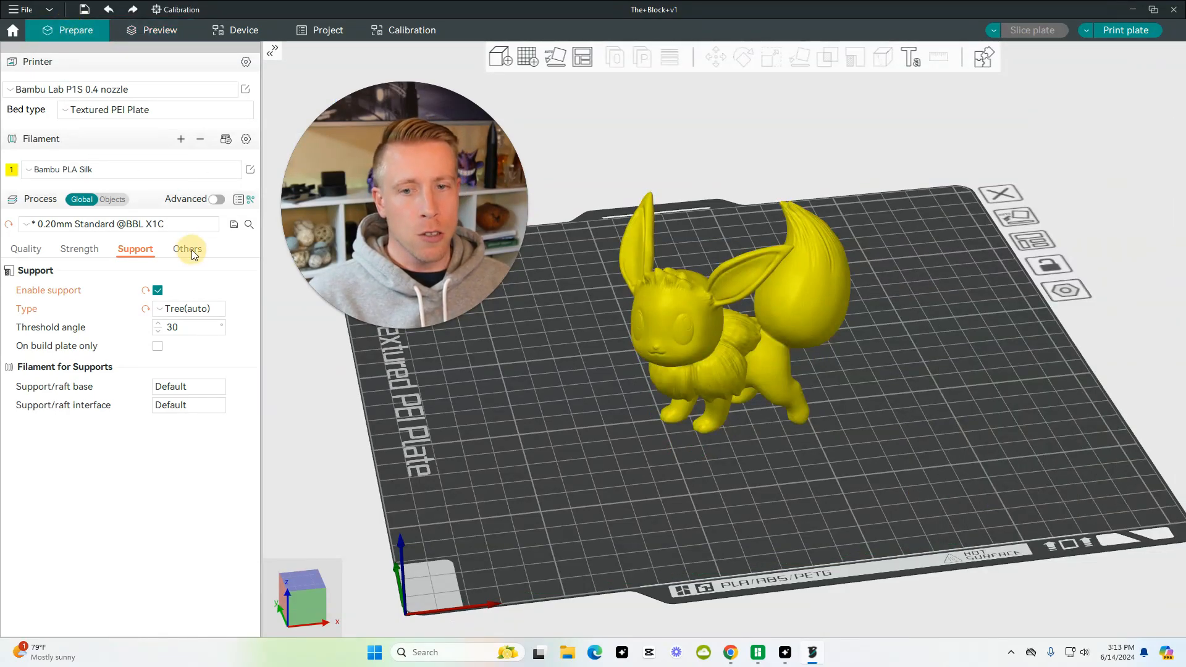
Step: Set skirt loops to 2, skirt height to 3 layers, and brim to inner only
click(187, 249)
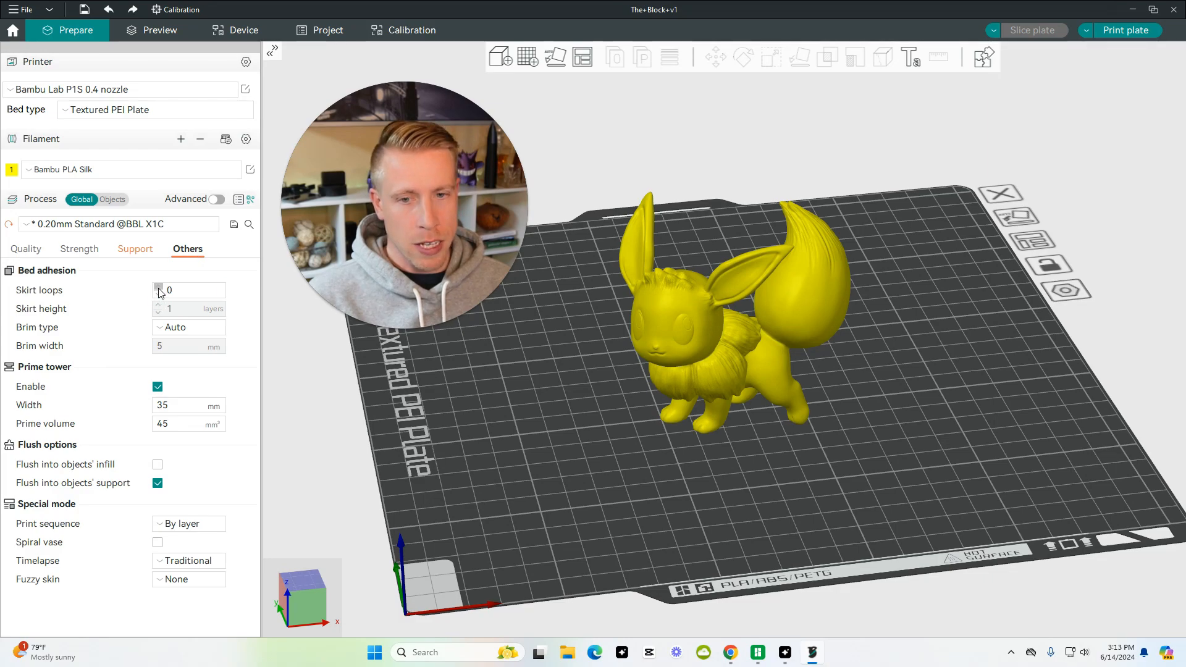
click(158, 287)
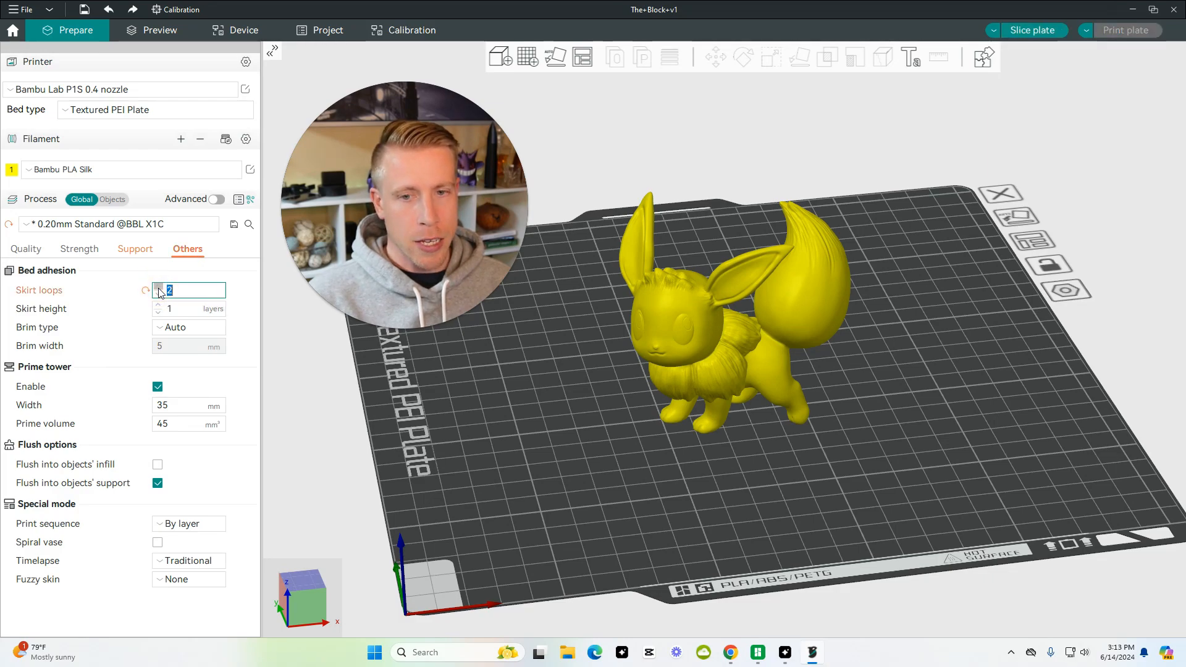
click(179, 309)
text(3)
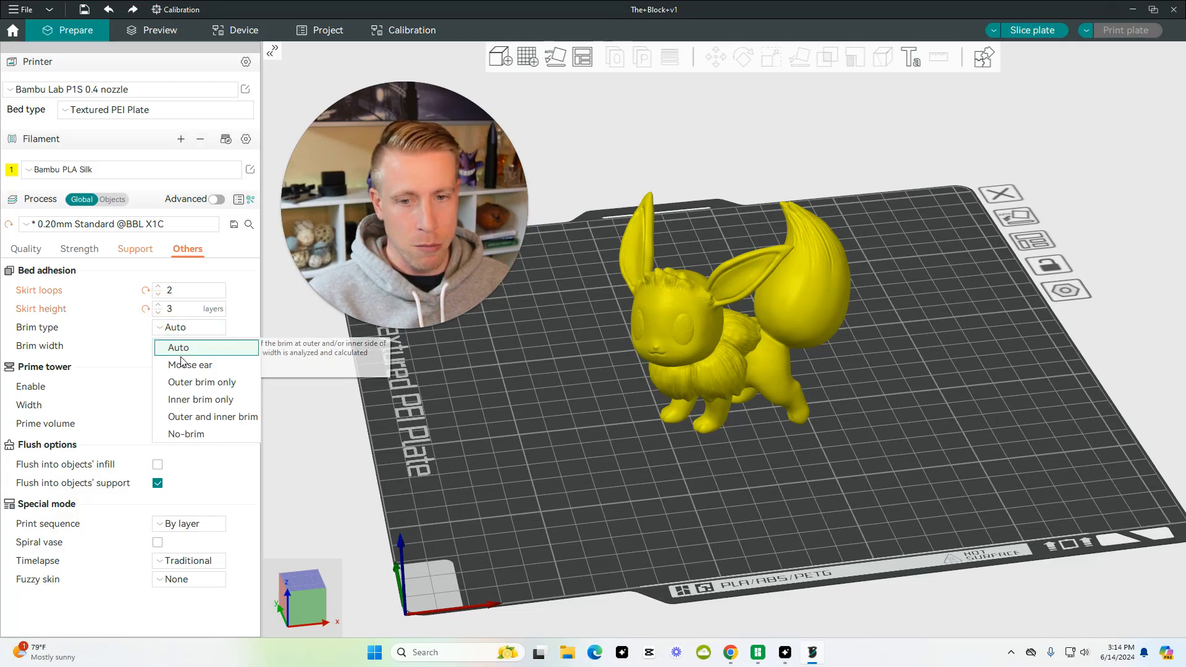
click(200, 399)
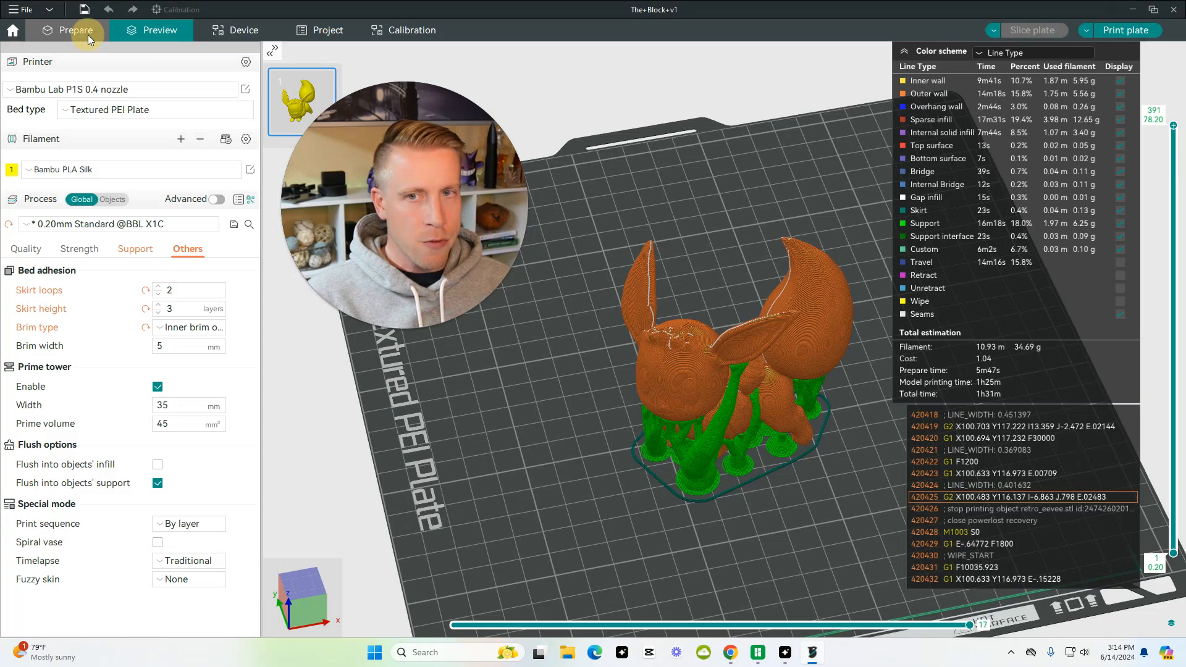
Step: Return to Prepare and enter a 10 mm brim width for re-slicing
click(74, 29)
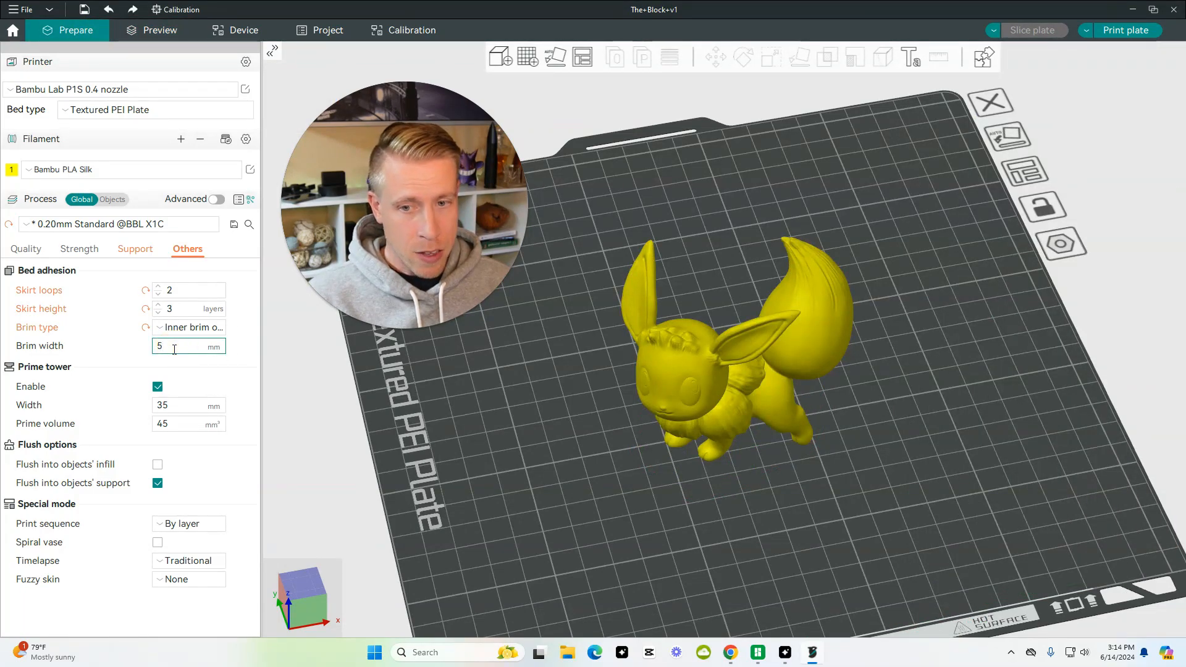
text(10)
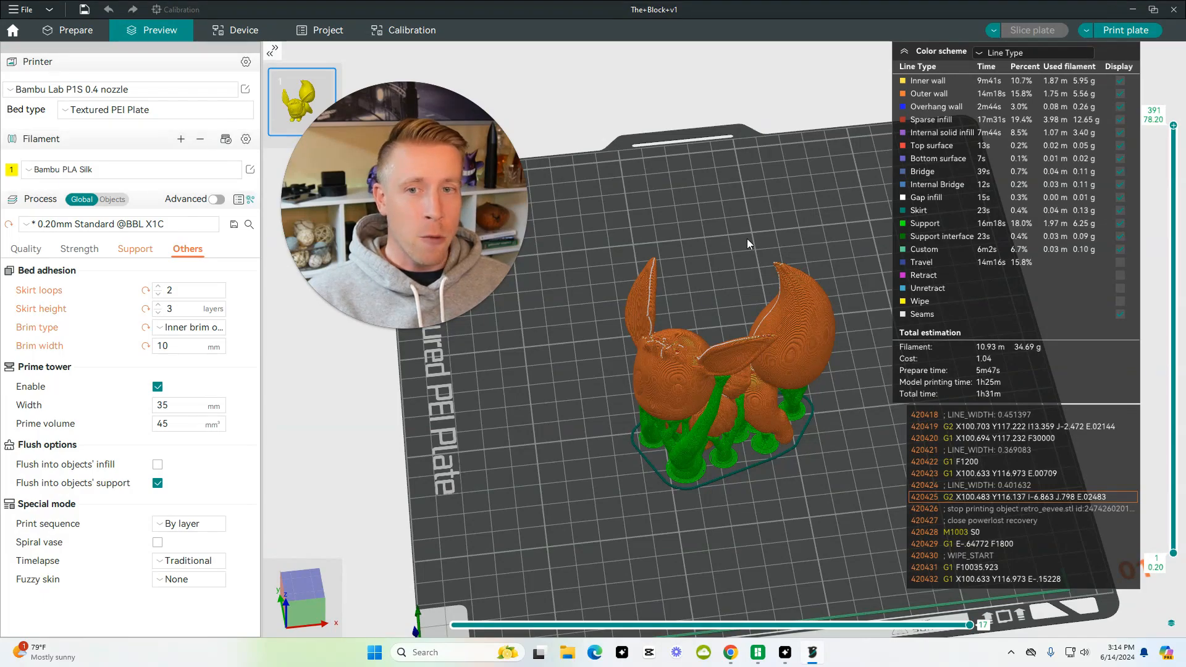
mouse_move(600, 310)
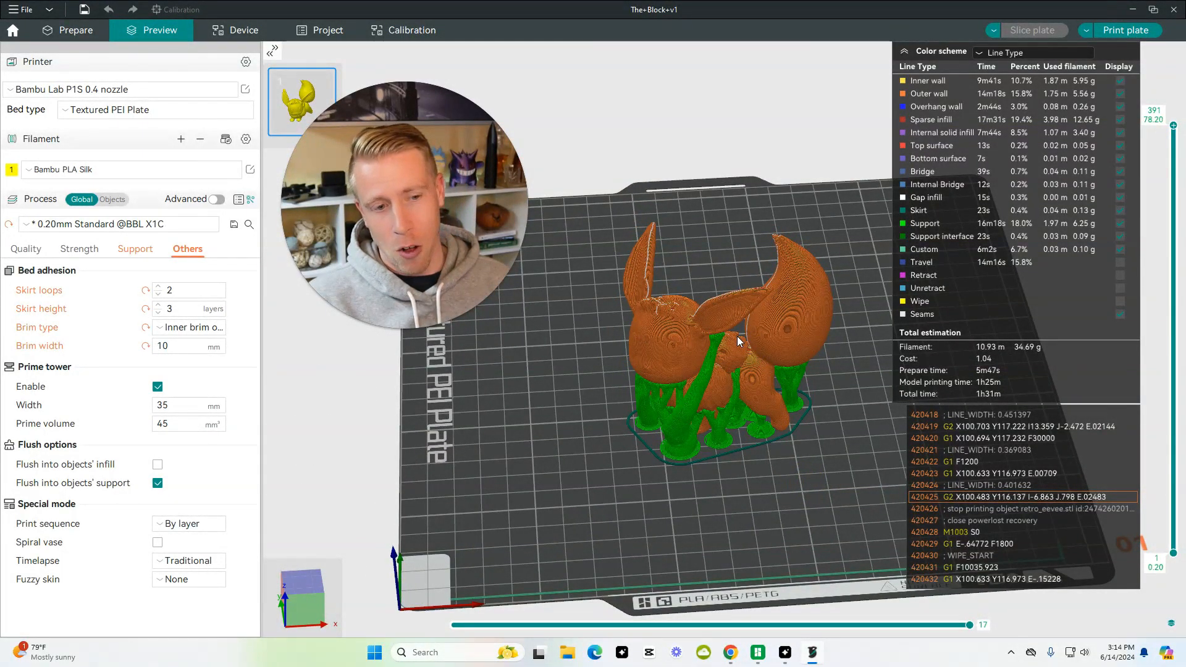
mouse_move(670, 309)
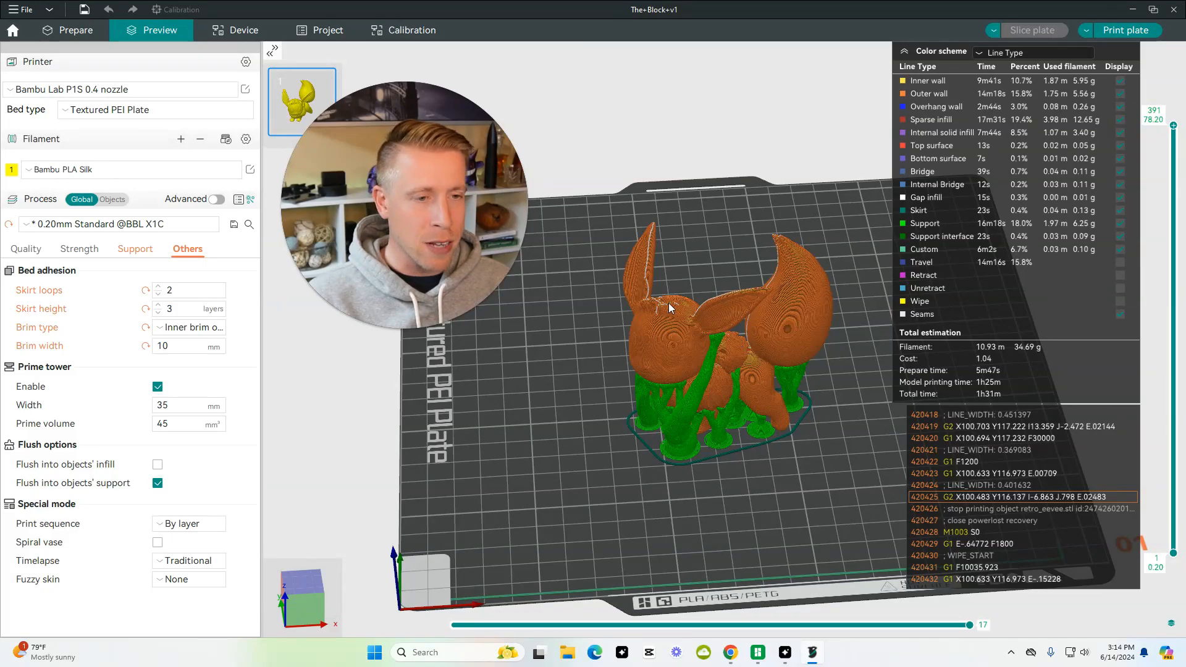
mouse_move(710, 299)
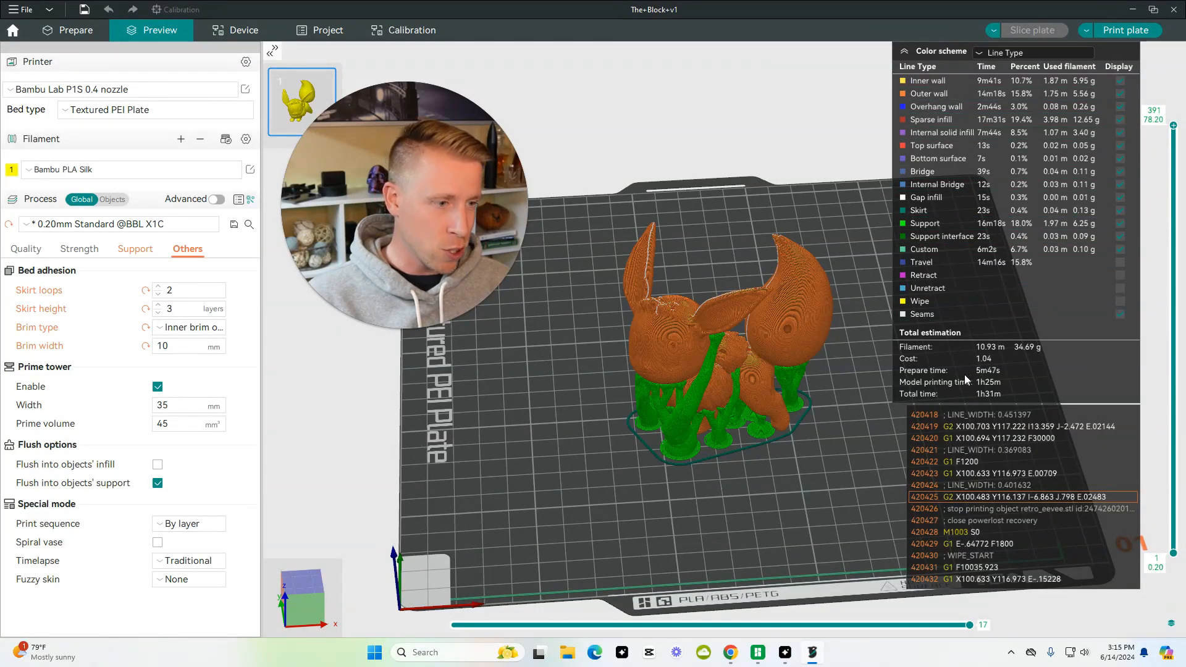
mouse_move(1007, 399)
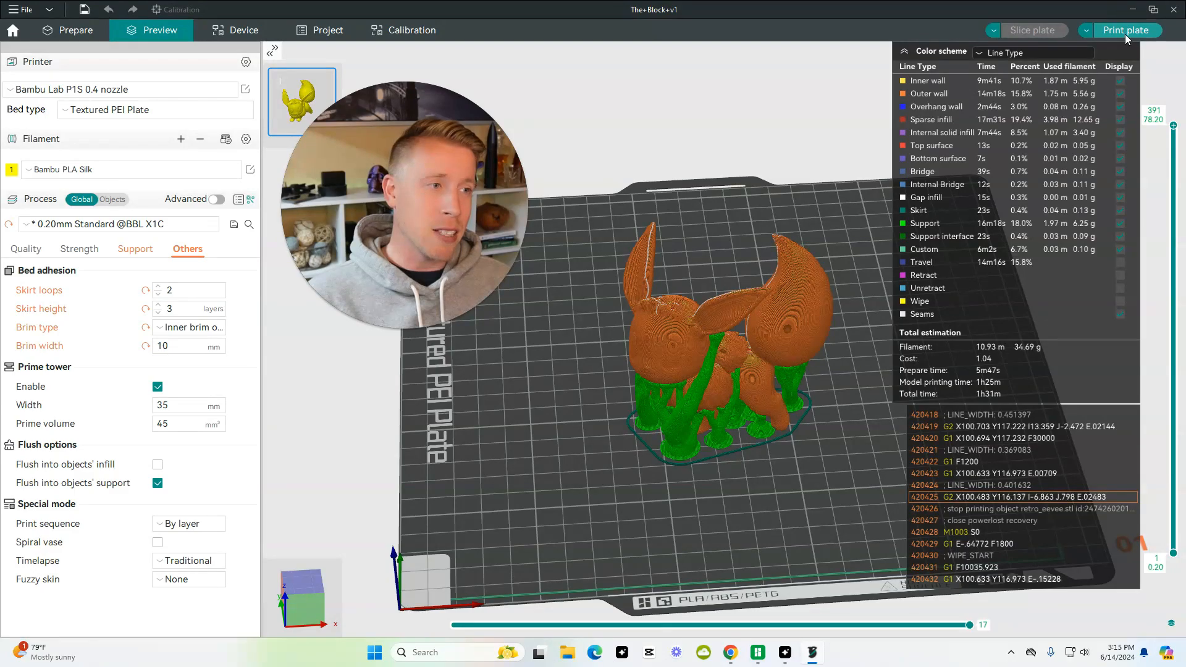
Step: Open the Print plate dialog to send the sliced Eevee to a printer
click(1125, 30)
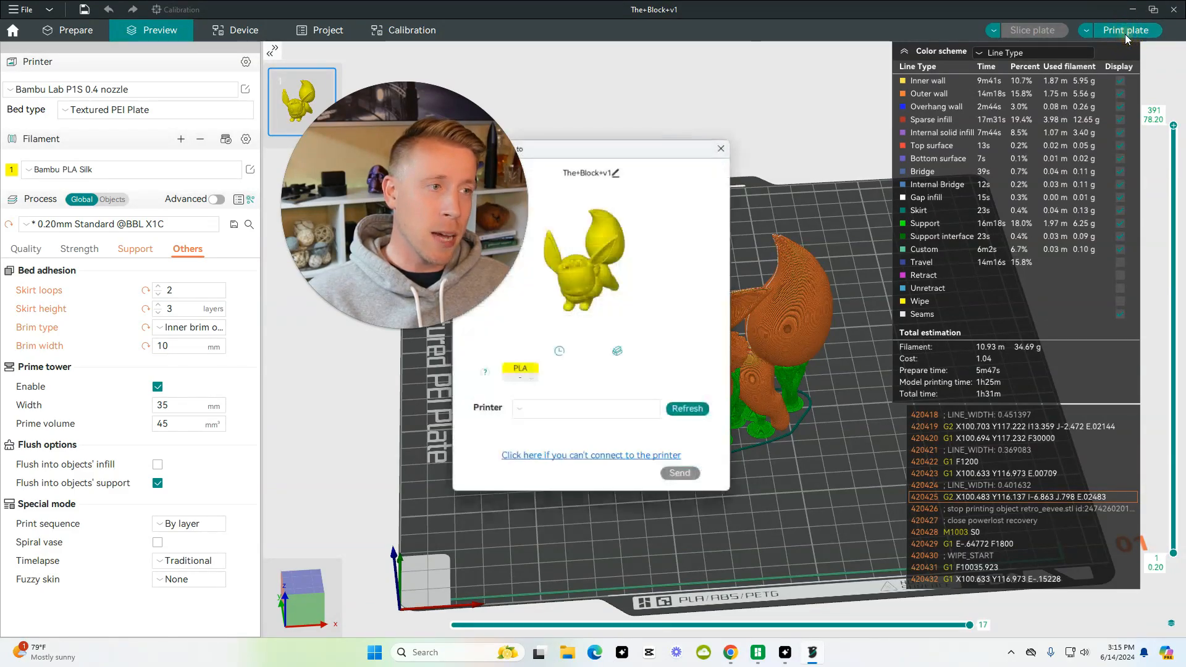